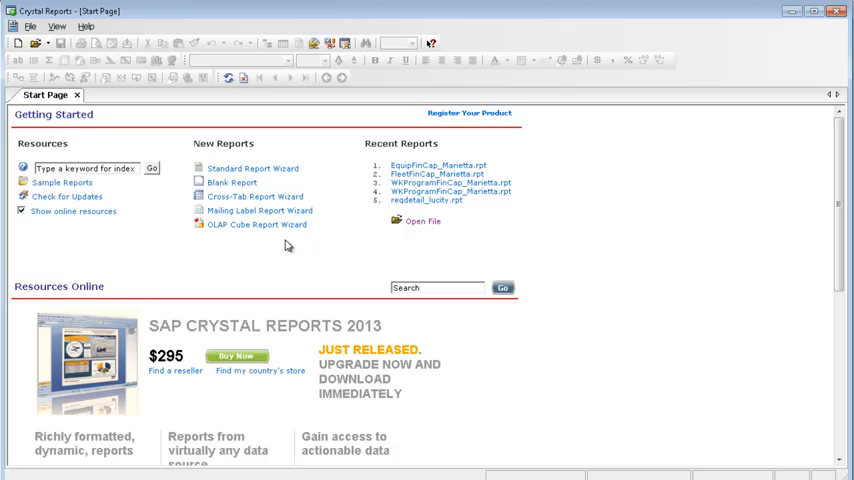
mouse_move(557, 358)
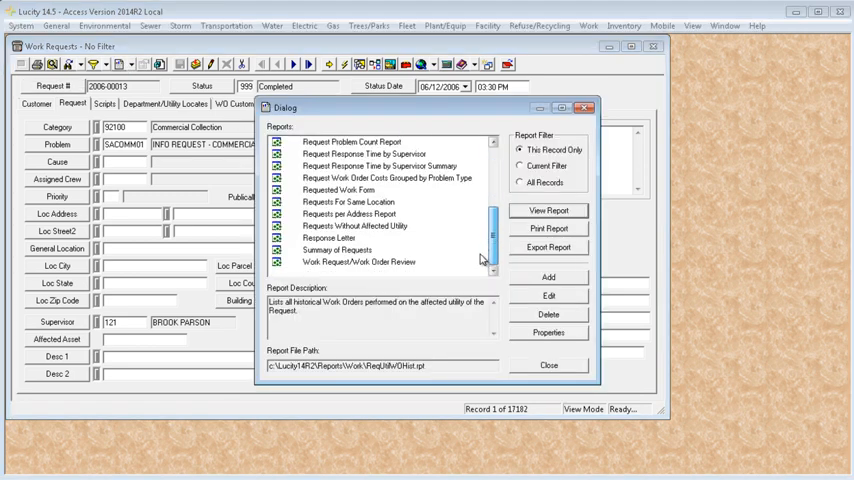
Select Summary of Requests in the Work Requests report list to see its ReqSum.rpt path
left_click(337, 249)
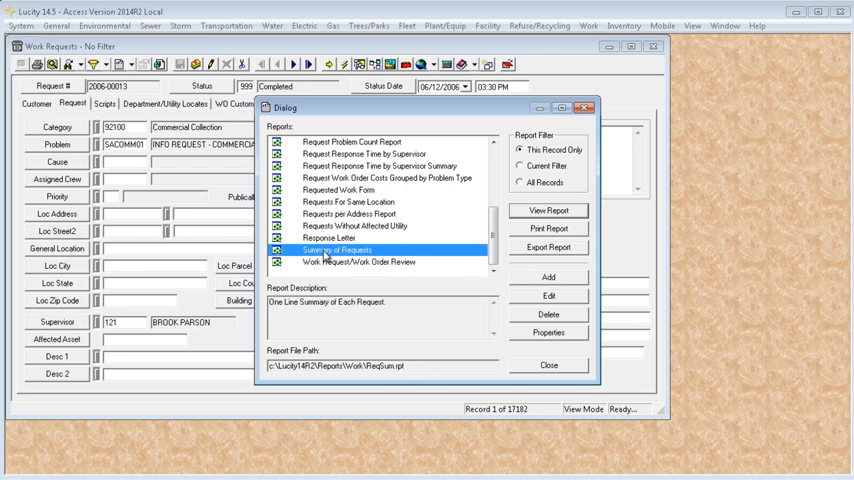
mouse_move(277, 362)
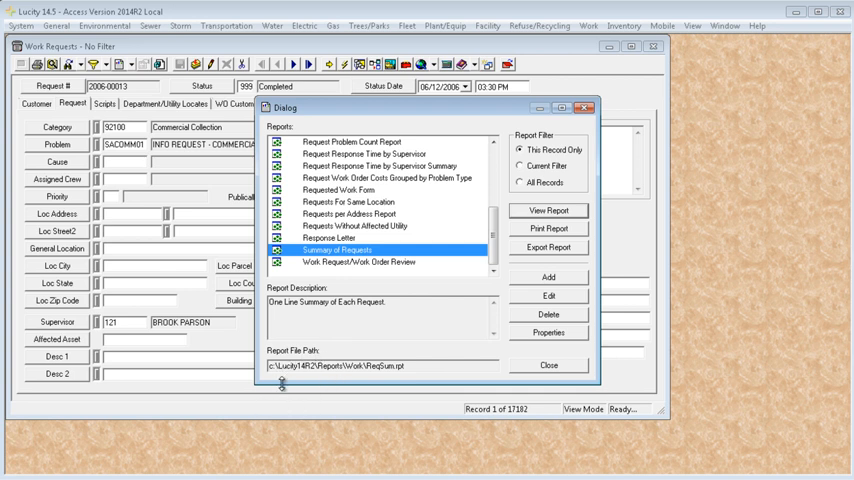
mouse_move(318, 380)
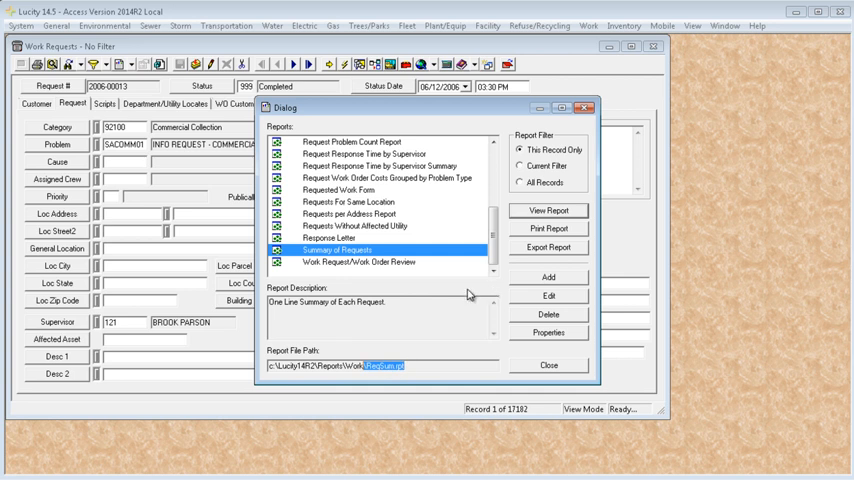
mouse_move(465, 297)
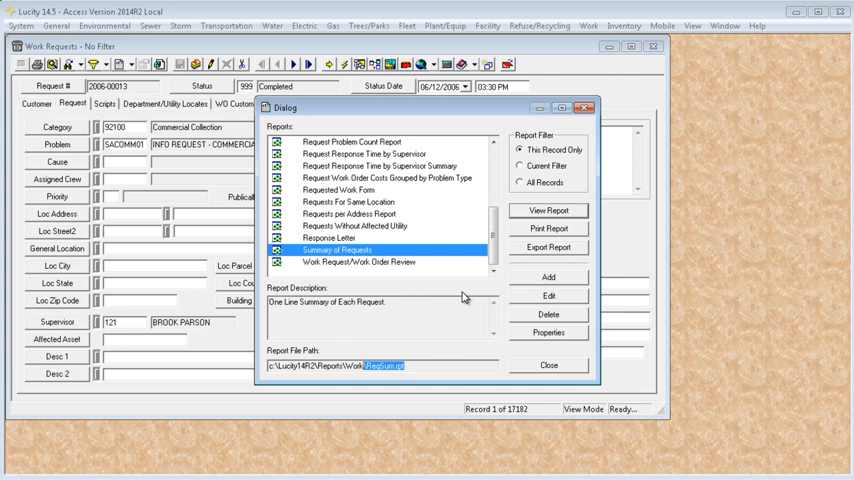
mouse_move(472, 301)
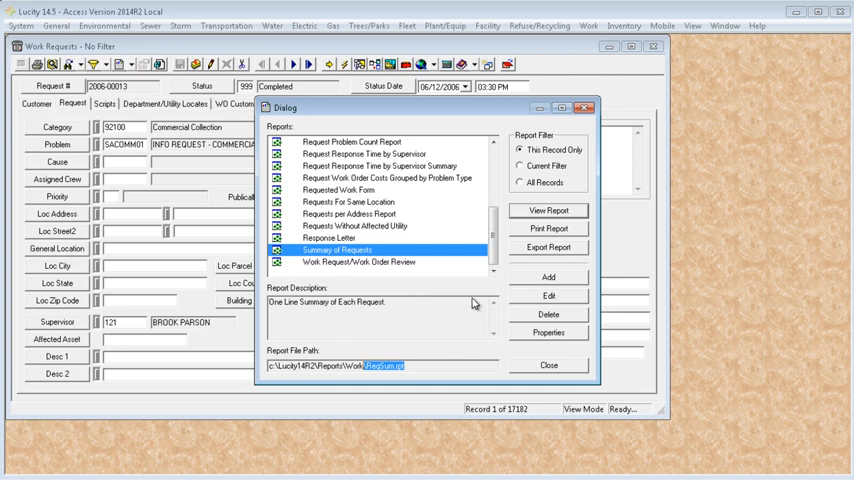
mouse_move(432, 289)
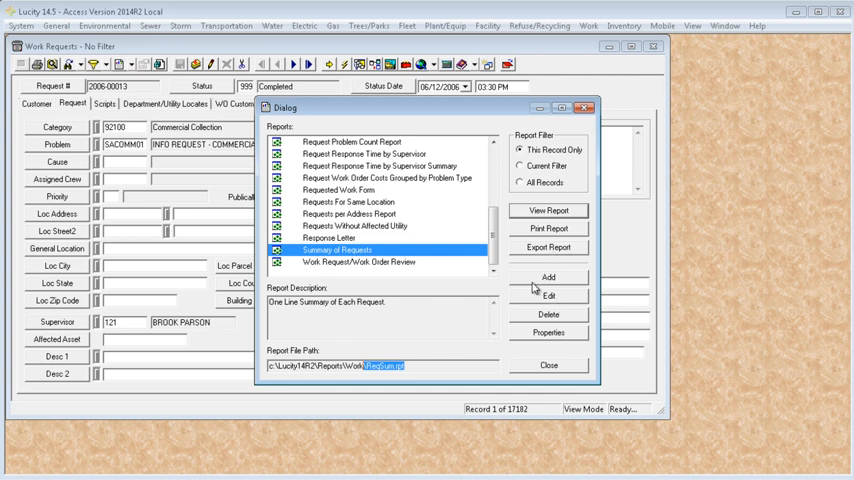
mouse_move(497, 218)
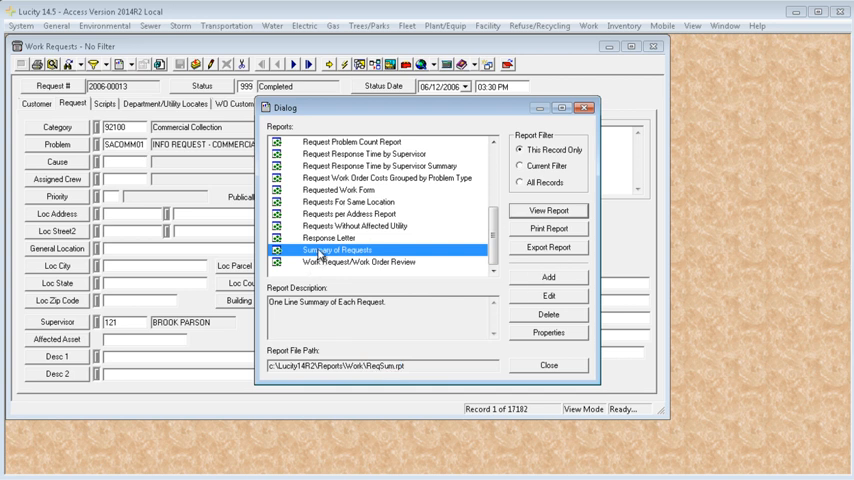
mouse_move(550, 187)
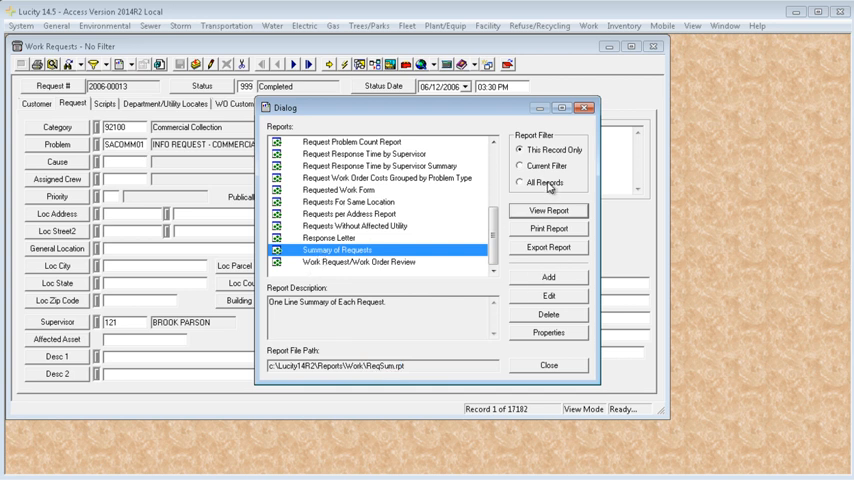
Export Summary of Requests for all records as a Crystal Reports (RPT) disk file
left_click(520, 182)
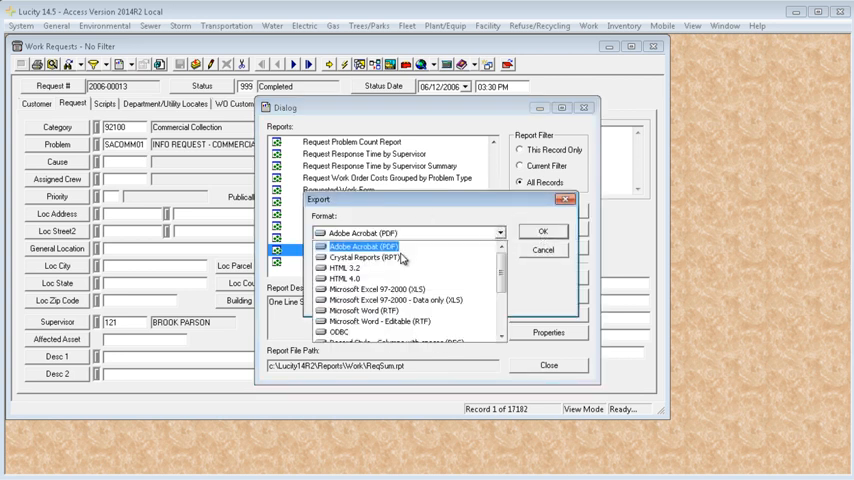
left_click(368, 257)
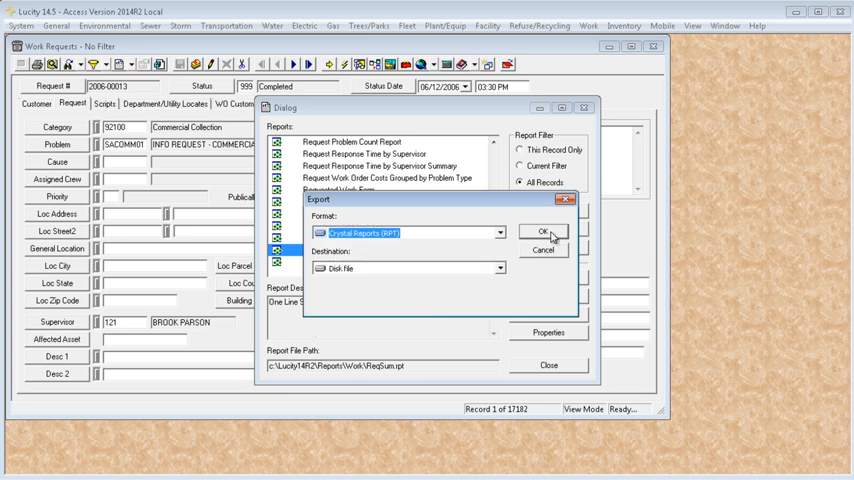
left_click(543, 231)
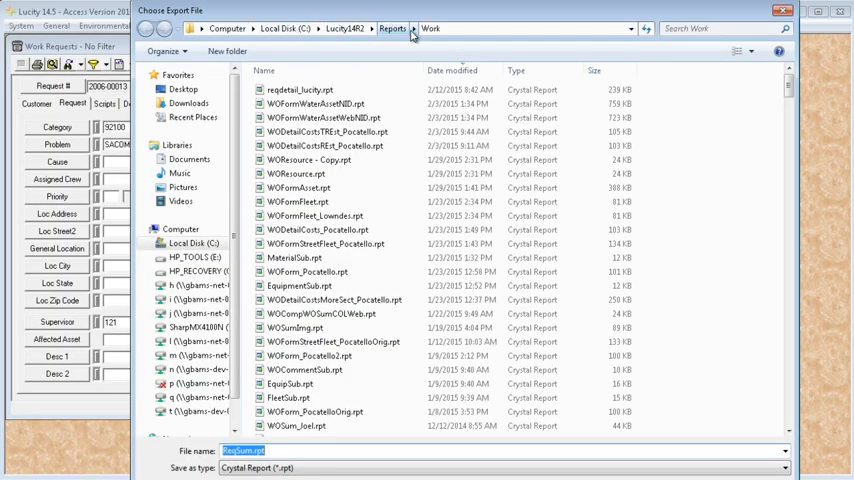
Keep the Reports\Work folder and start editing the ReqSum.rpt export file name
left_click(324, 146)
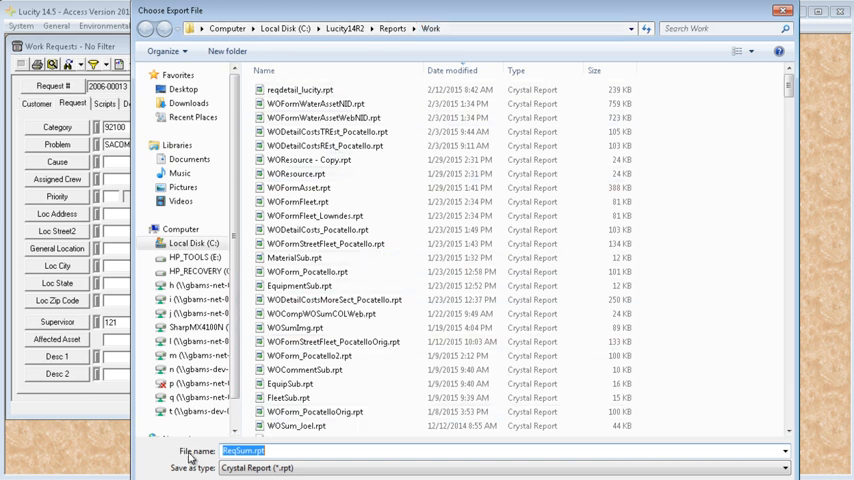
left_click(244, 450)
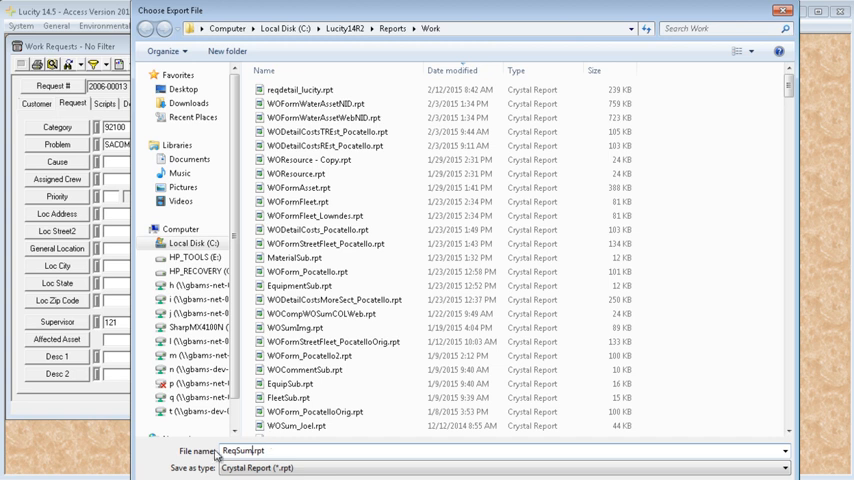
mouse_move(249, 453)
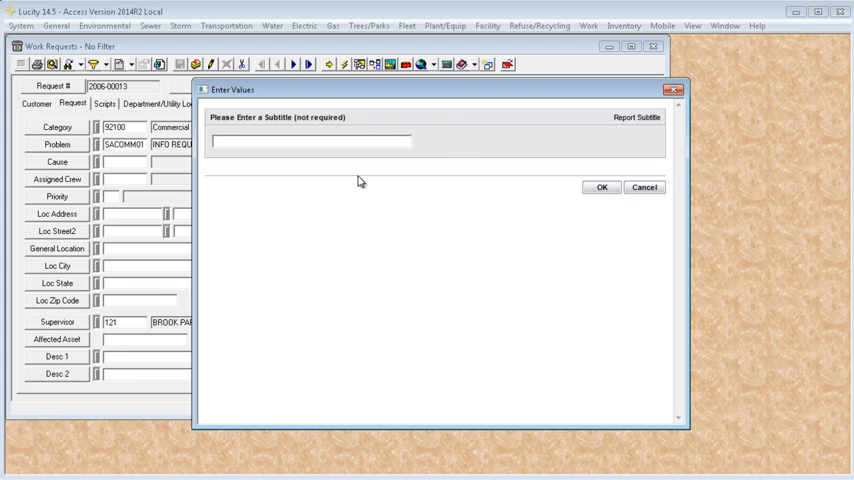
mouse_move(269, 194)
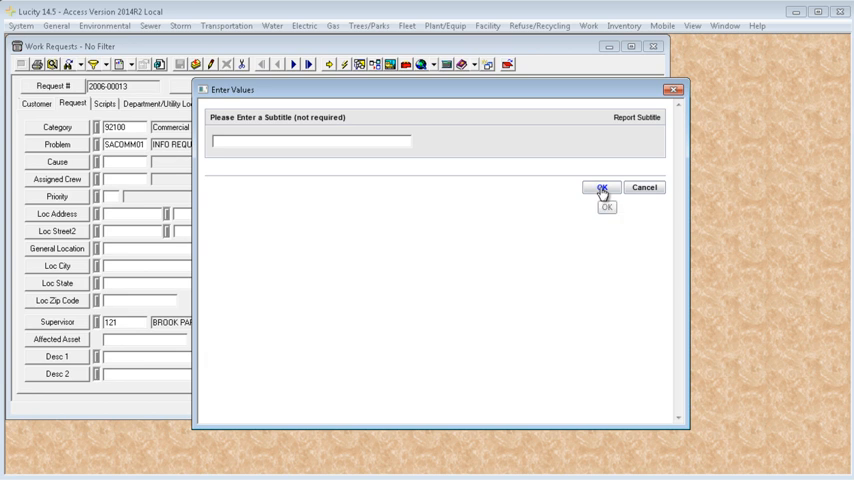
Skip the subtitle prompt and open reqsum_lucity.rpt from the Work reports folder
left_click(601, 188)
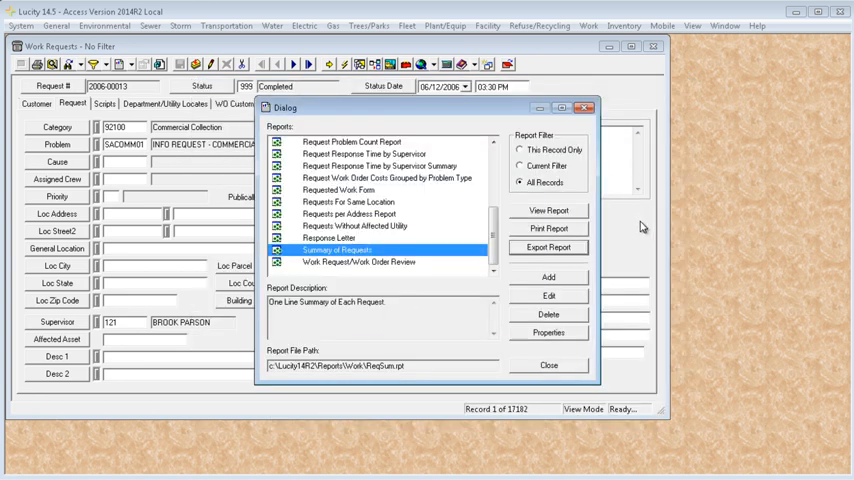
left_click(548, 364)
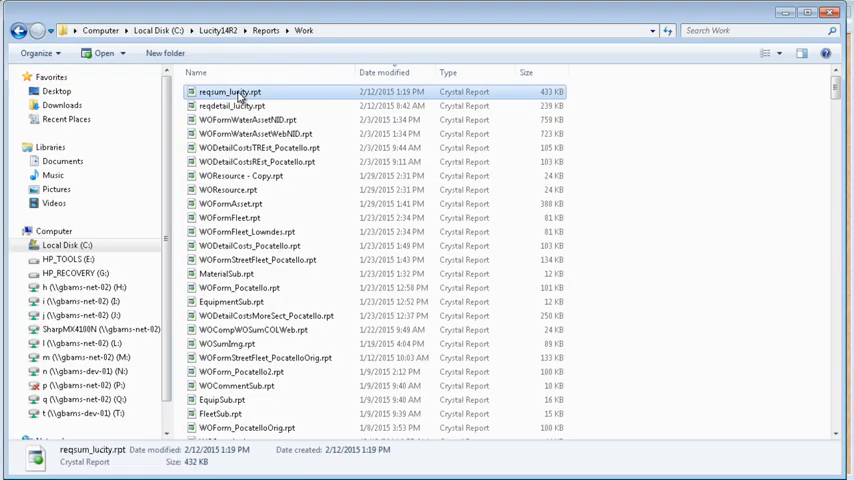
double_click(230, 92)
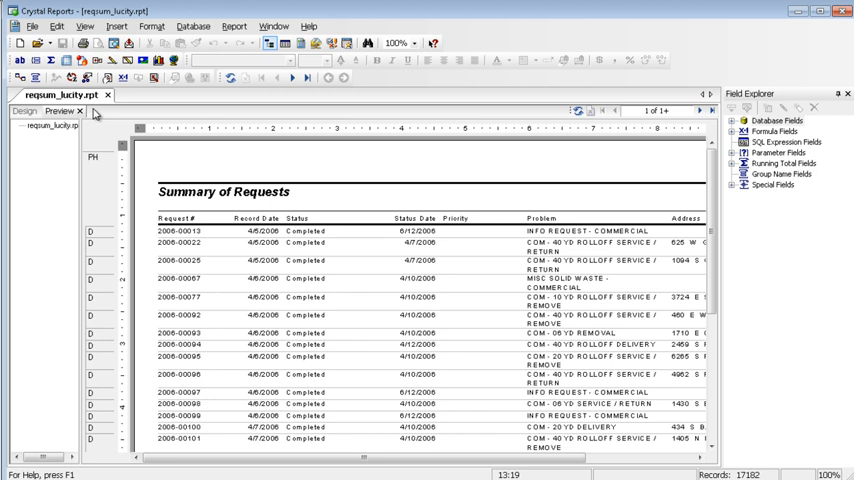
mouse_move(184, 108)
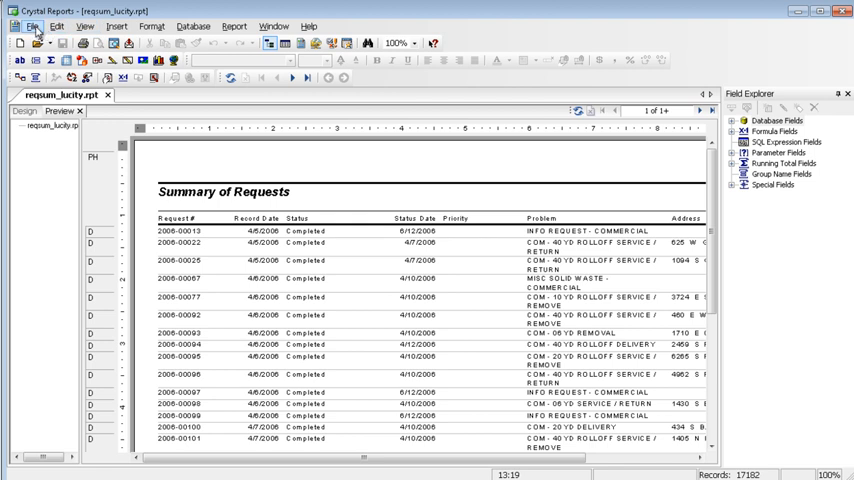
Open the File menu while previewing reqsum_lucity.rpt
left_click(33, 26)
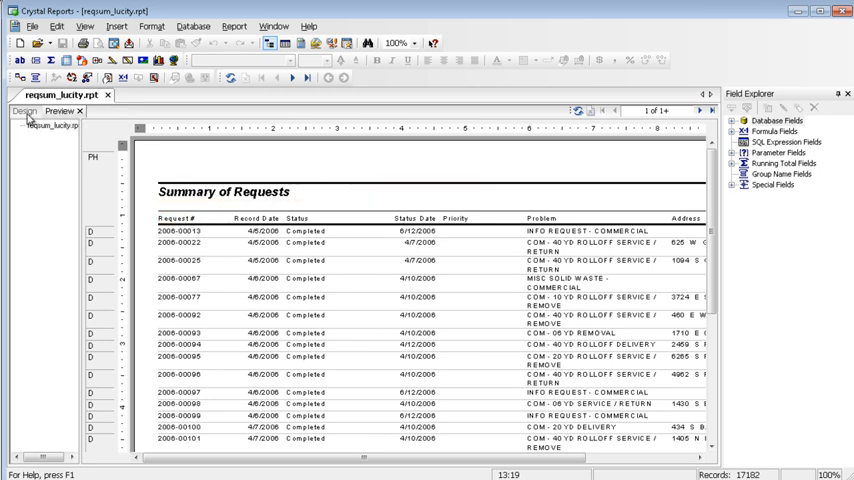
In Design view, rename the Priority column heading to Category
left_click(24, 110)
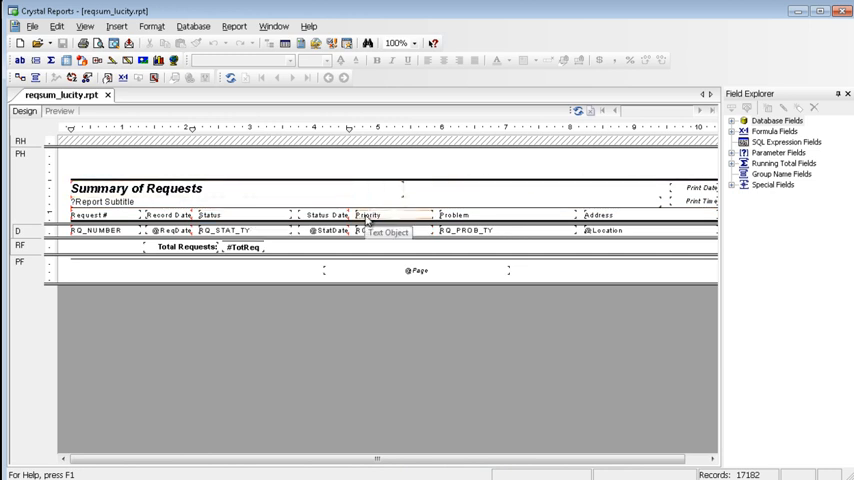
double_click(369, 214)
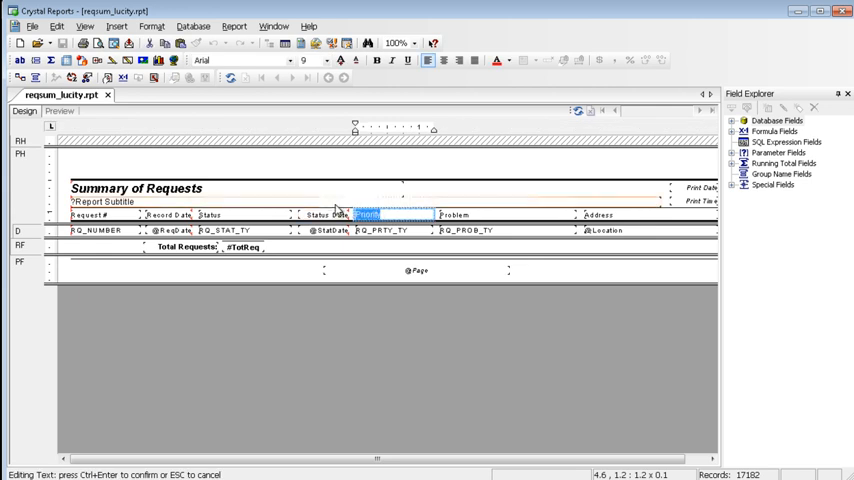
type("Category")
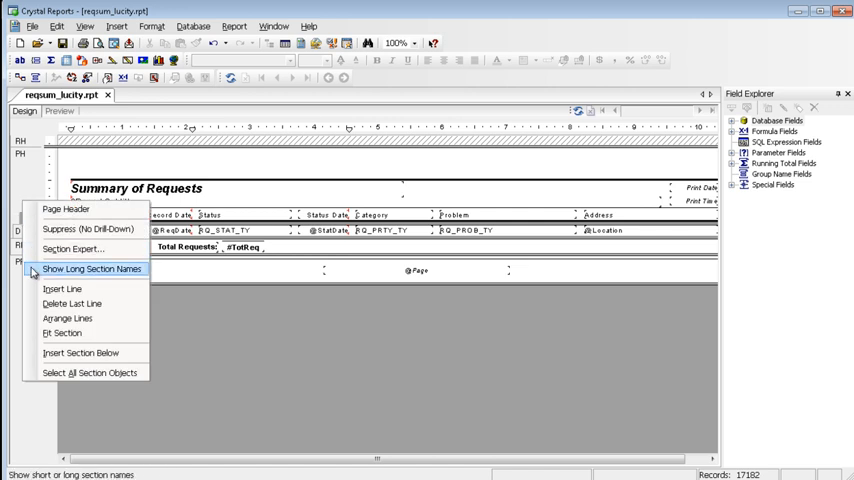
left_click(91, 269)
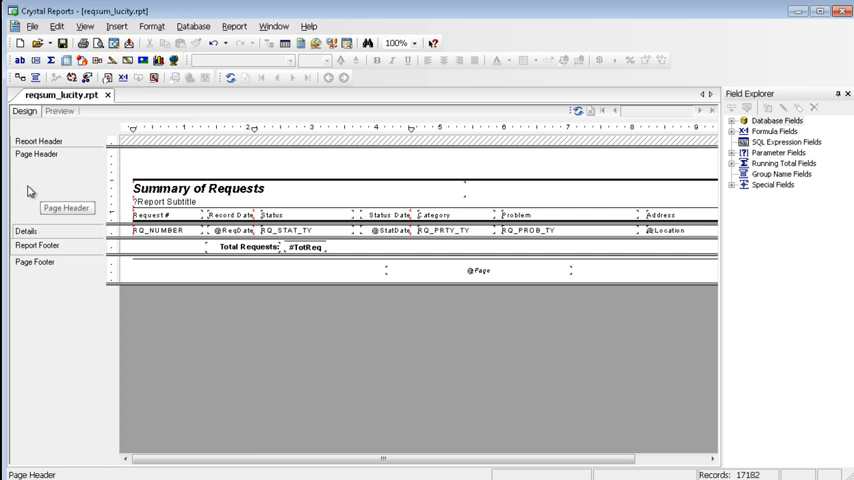
right_click(30, 197)
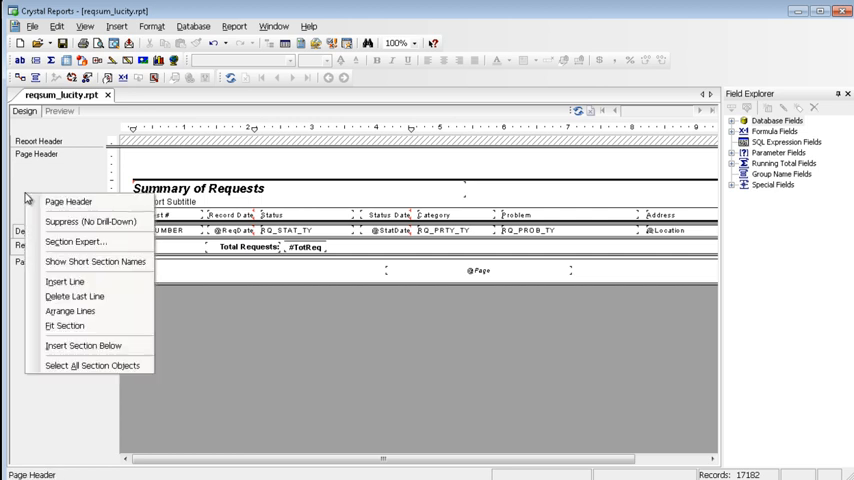
left_click(95, 261)
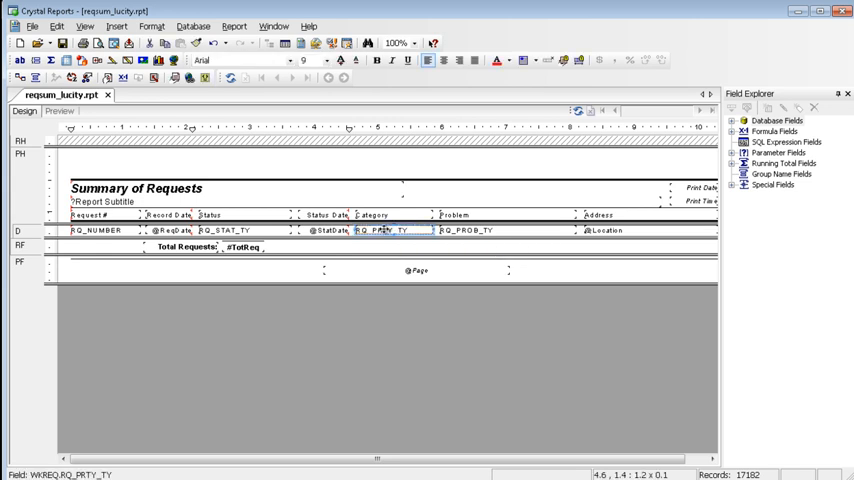
Delete the RQ_PRTY_TY field from the Details row under Category
right_click(385, 231)
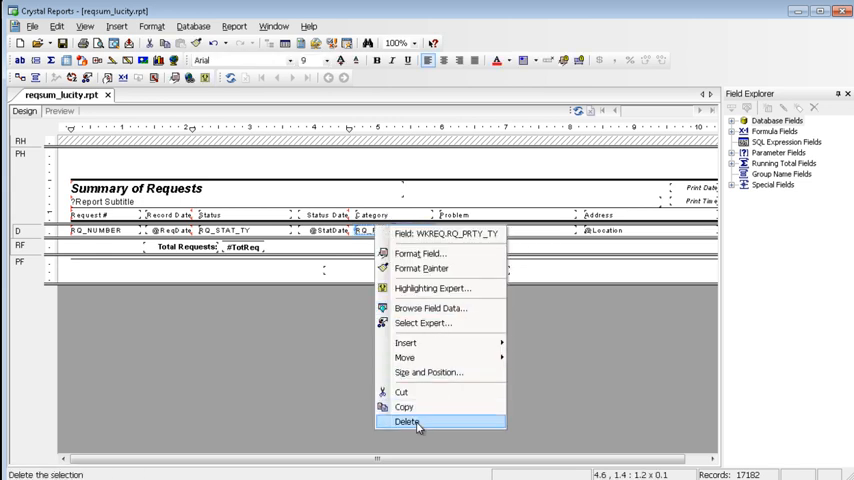
left_click(408, 421)
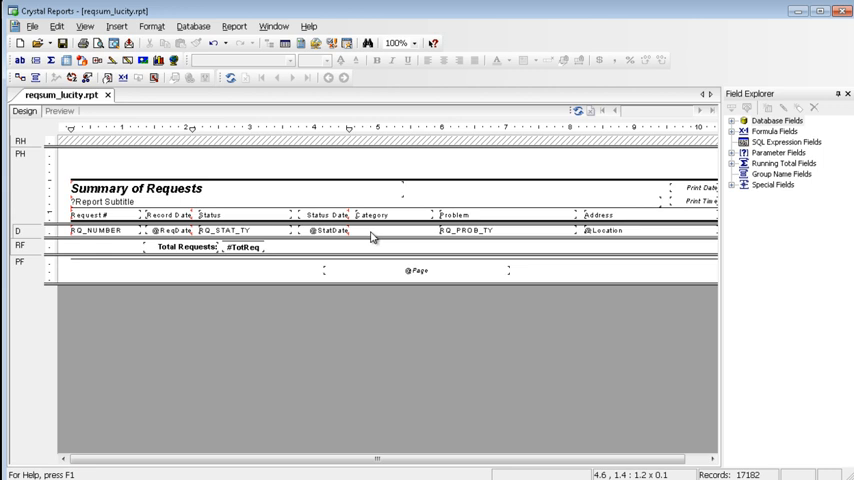
mouse_move(370, 242)
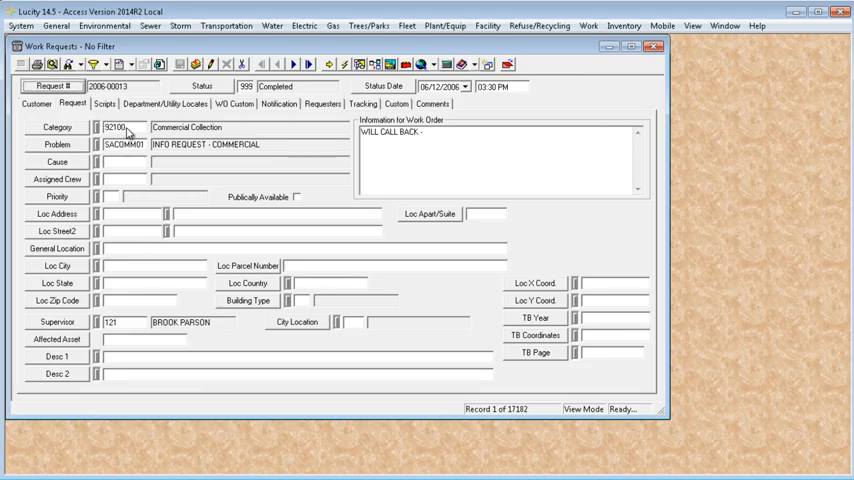
Check Category's field definition (RQ_CAT_TY), then view Assigned Crew's properties (RQ_CREW_CD)
right_click(185, 127)
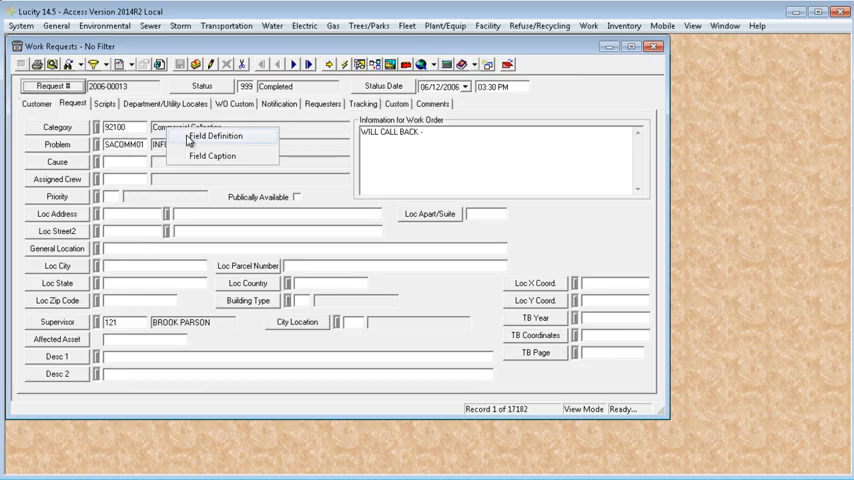
left_click(215, 135)
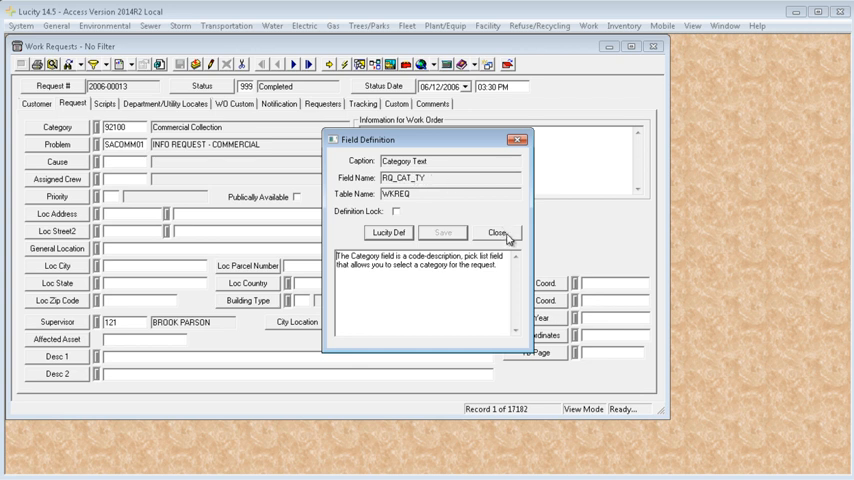
mouse_move(418, 212)
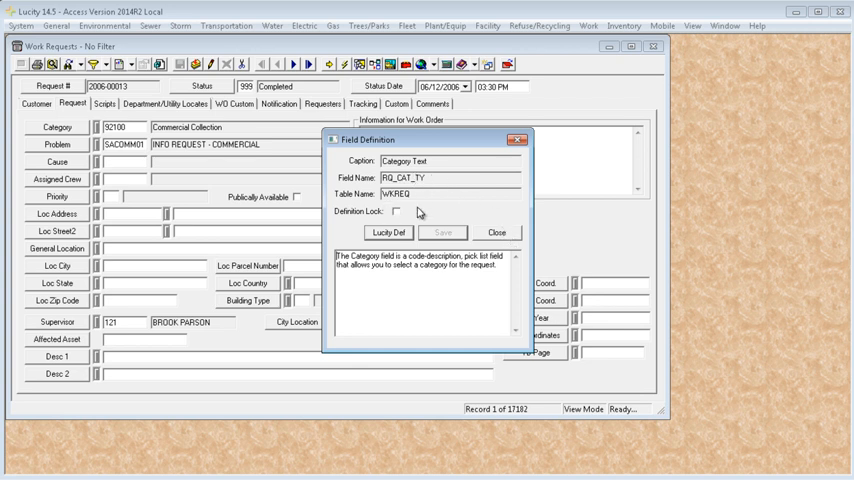
mouse_move(504, 237)
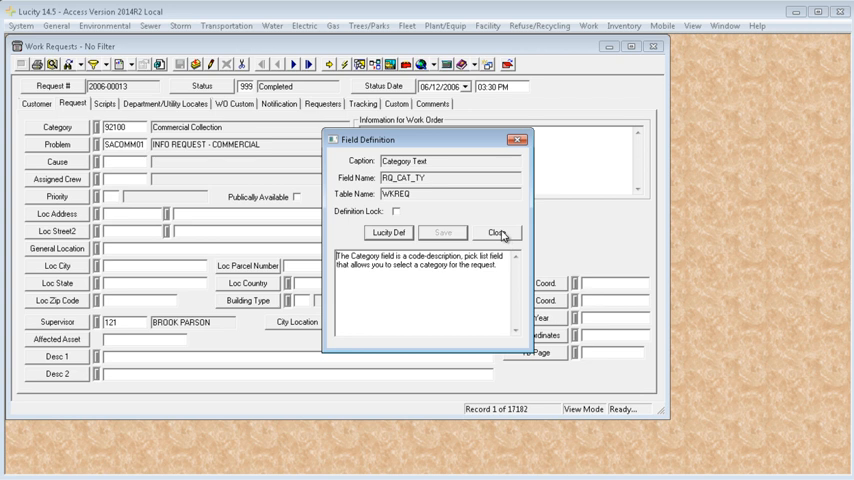
left_click(497, 232)
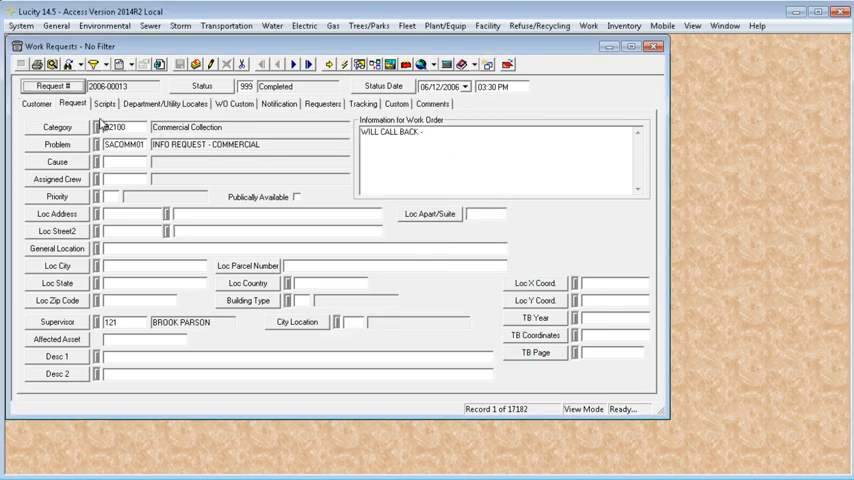
mouse_move(80, 185)
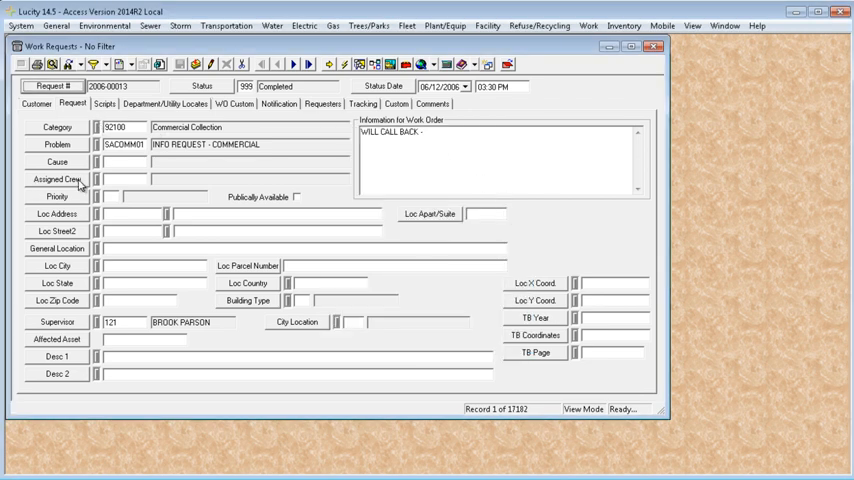
mouse_move(128, 186)
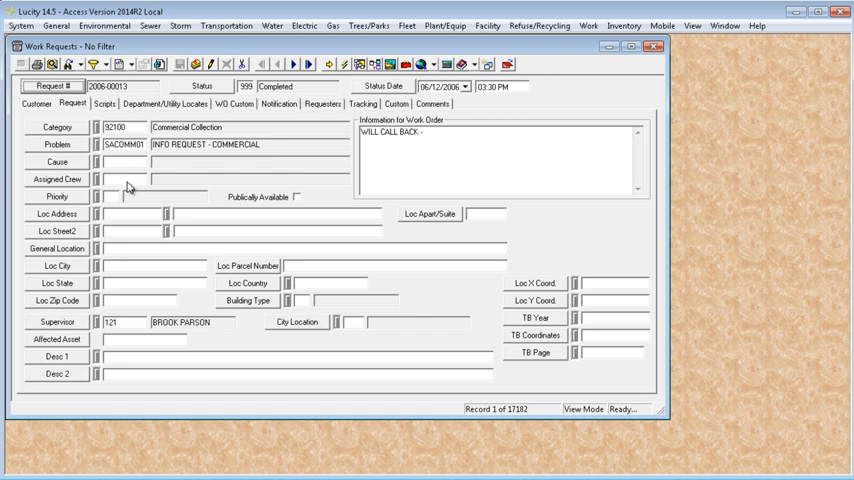
right_click(128, 178)
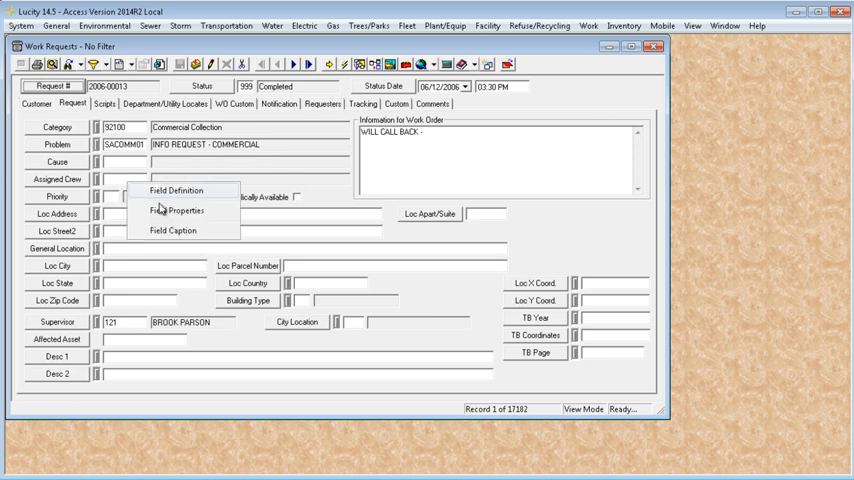
left_click(177, 210)
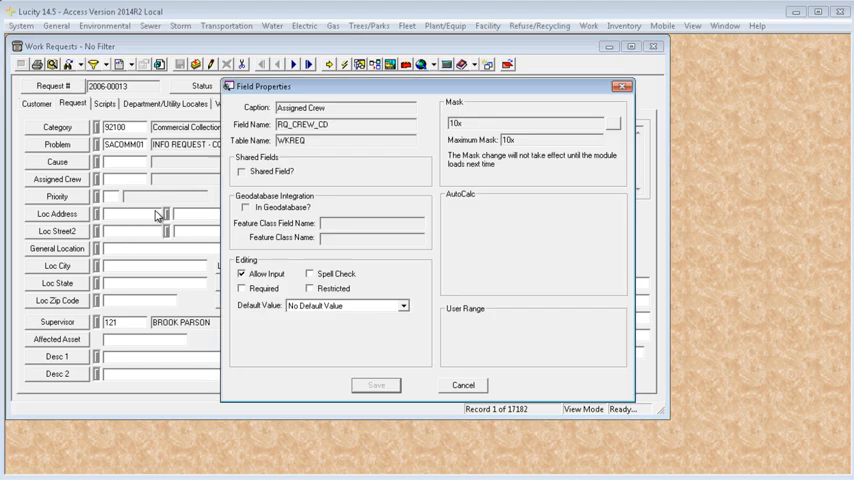
mouse_move(250, 148)
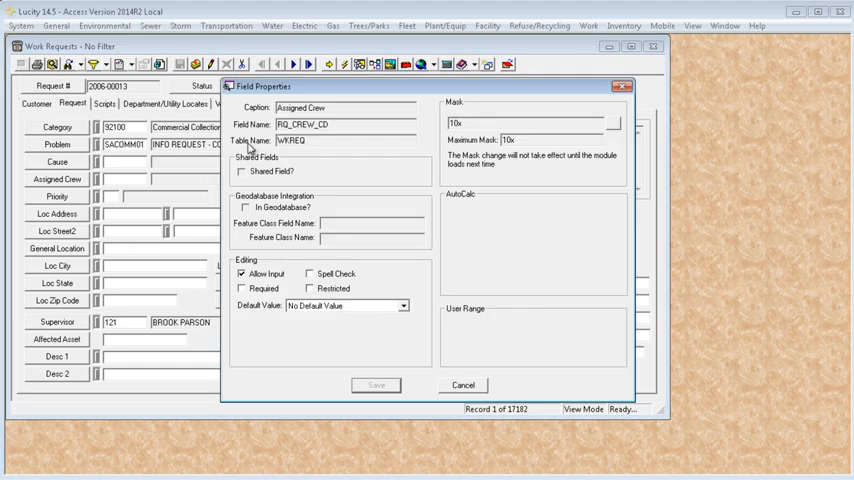
mouse_move(463, 99)
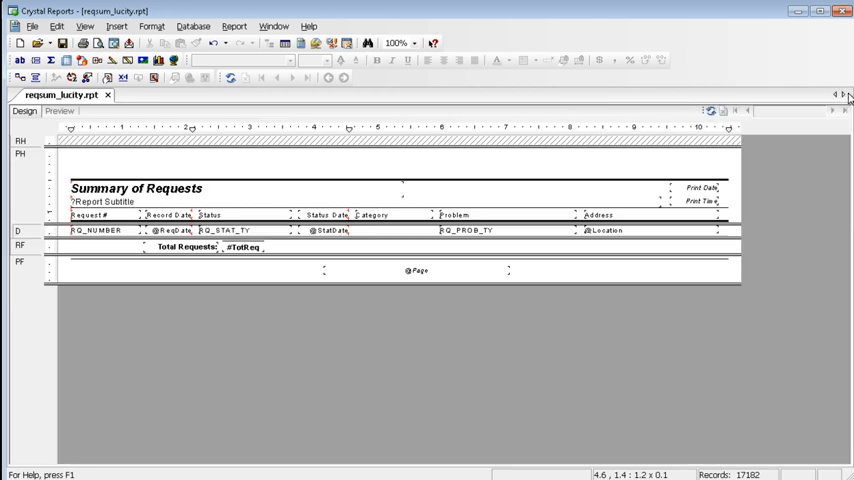
mouse_move(772, 143)
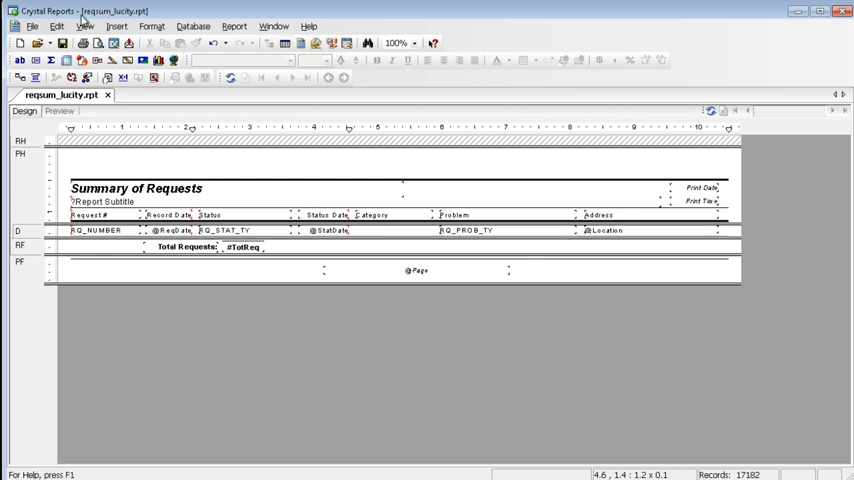
Show the Field Explorer and expand Database Fields down to the WKREQ table
left_click(86, 25)
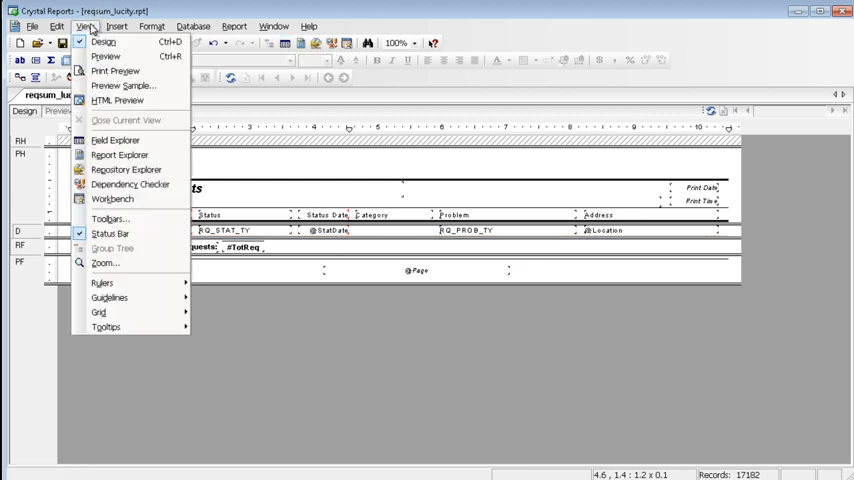
left_click(116, 140)
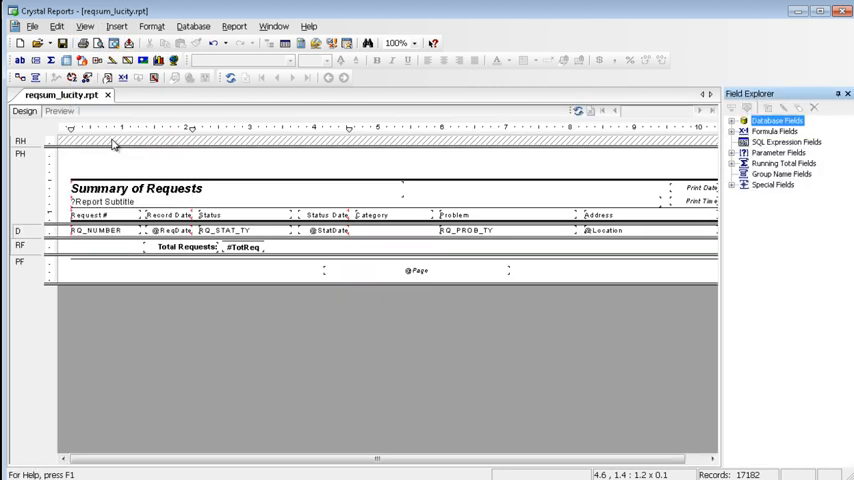
mouse_move(683, 160)
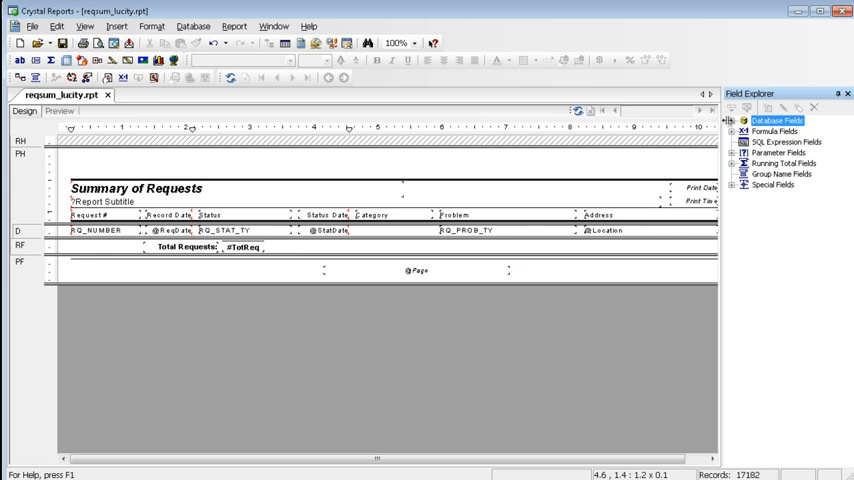
left_click(736, 120)
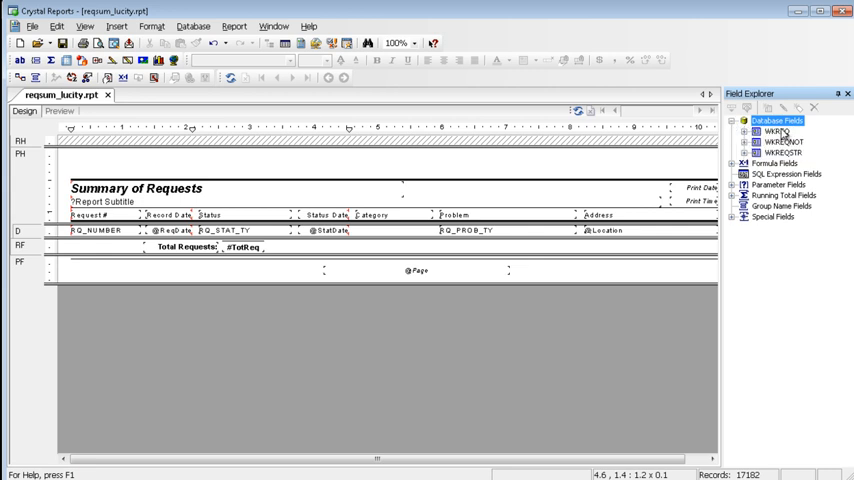
mouse_move(752, 162)
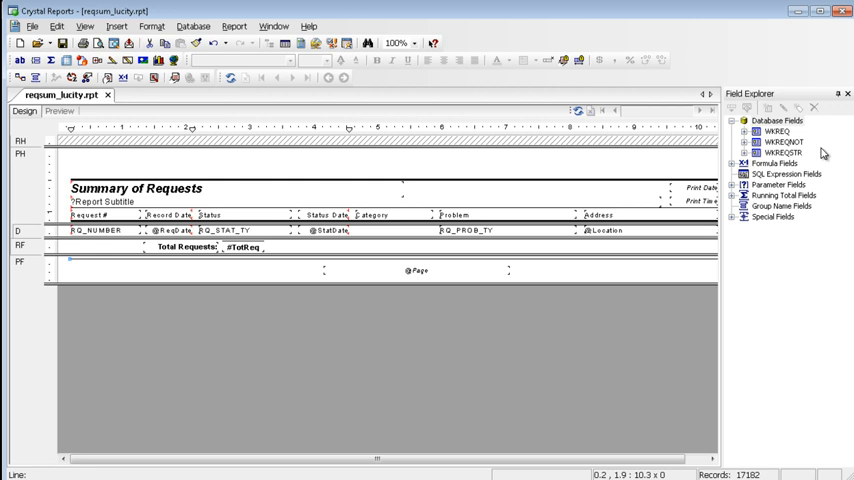
left_click(735, 131)
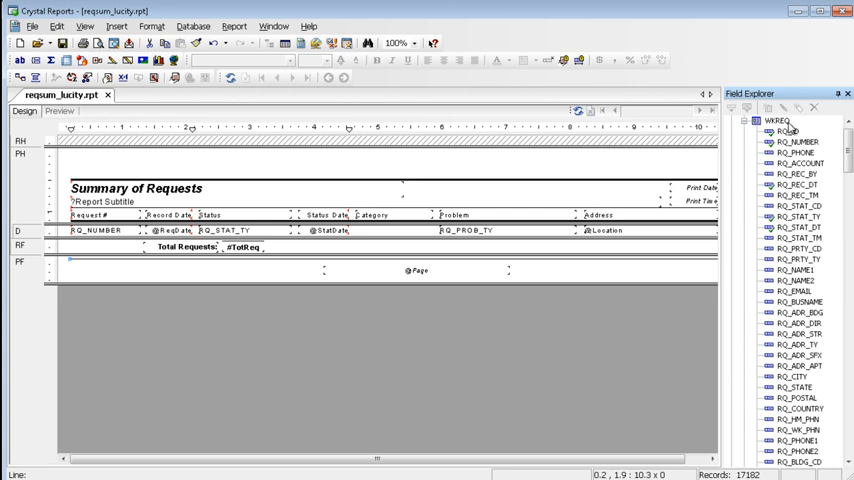
mouse_move(800, 145)
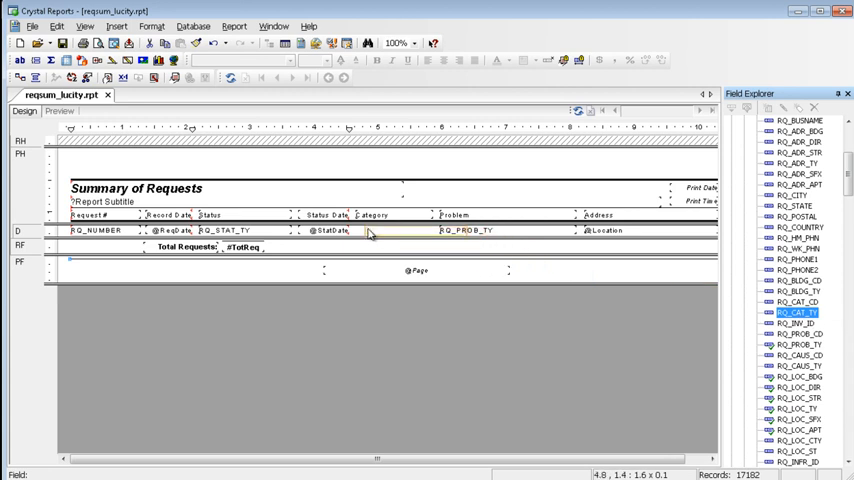
Place RQ_CAT_TY under the Category heading and top-align it with the Problem field
left_click(385, 230)
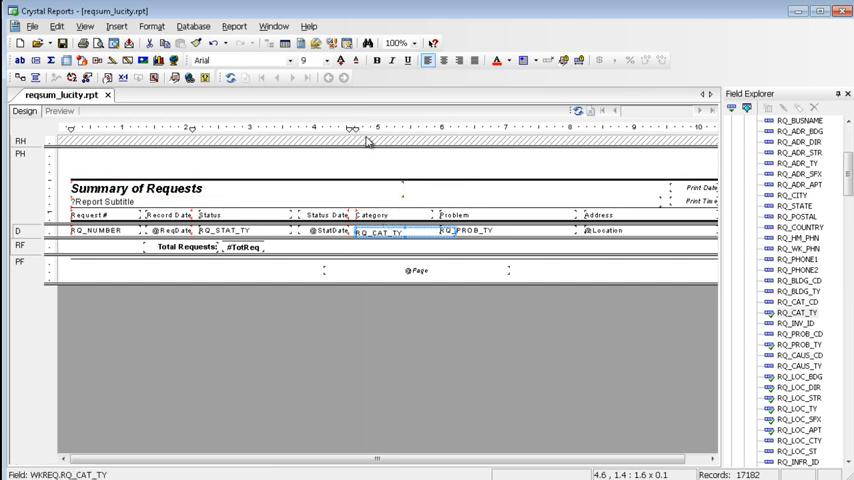
left_click(375, 215)
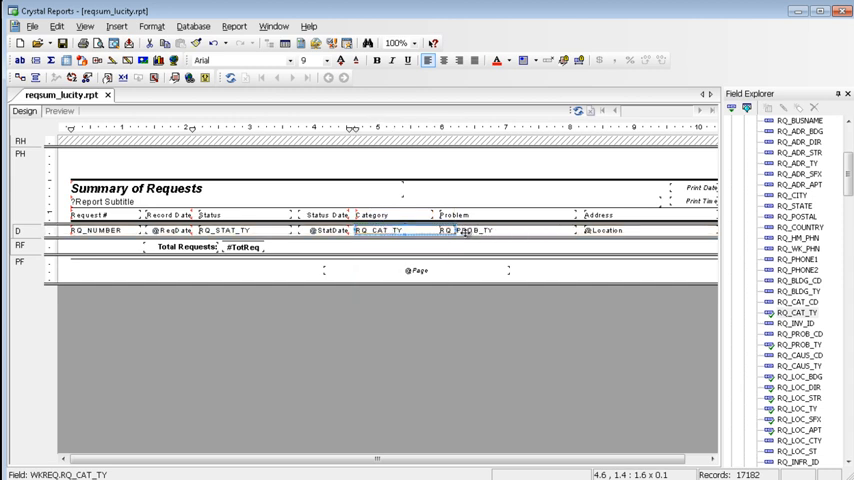
left_click(465, 230)
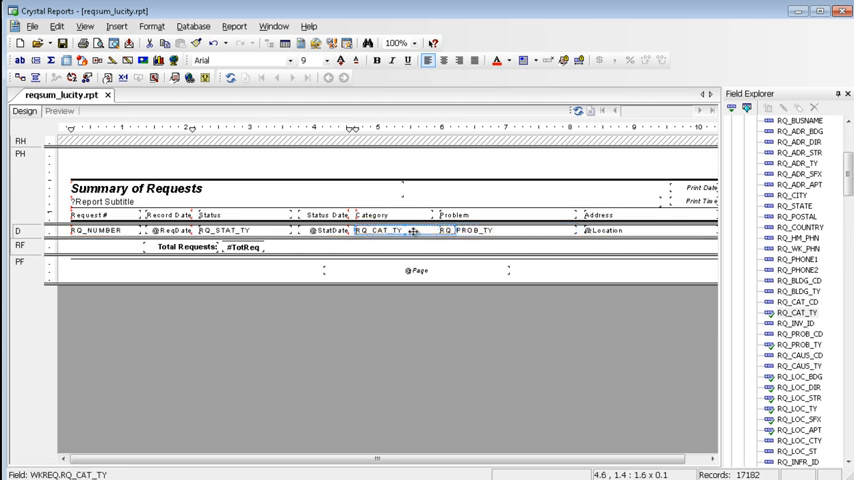
mouse_move(410, 230)
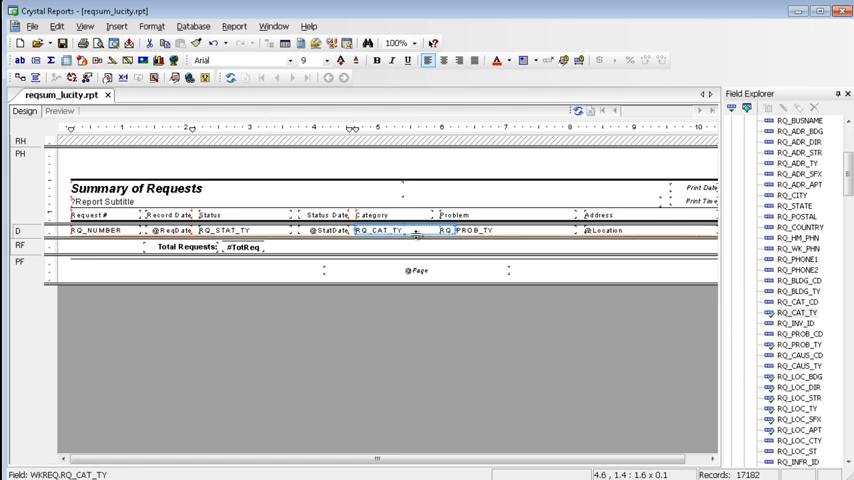
mouse_move(470, 230)
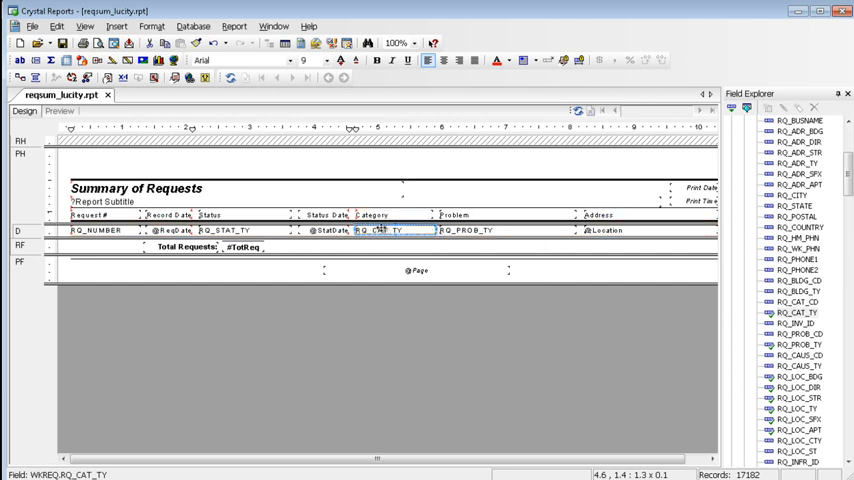
mouse_move(385, 230)
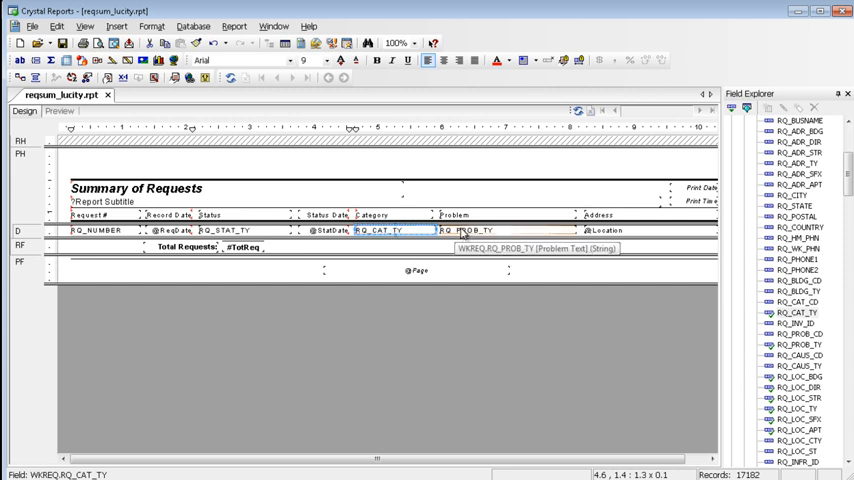
right_click(460, 232)
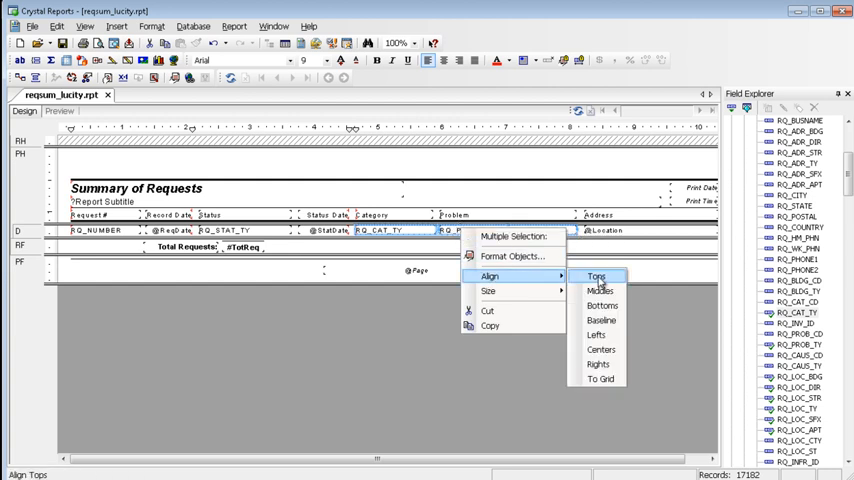
left_click(596, 276)
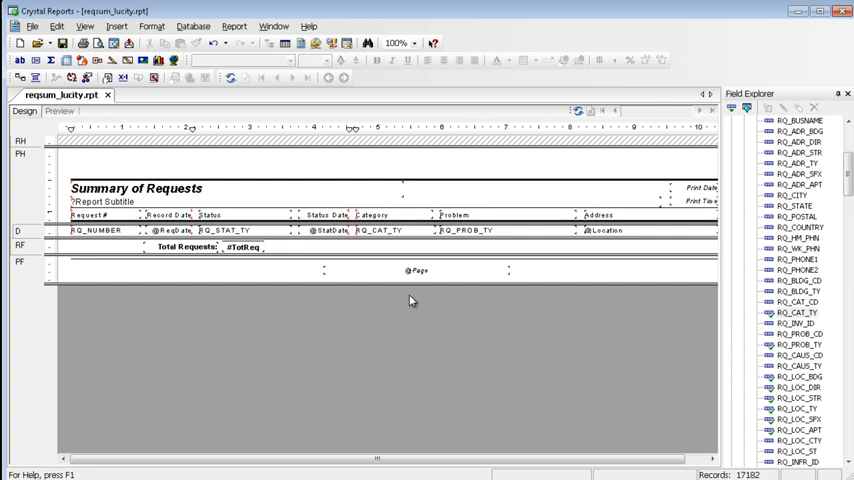
mouse_move(412, 306)
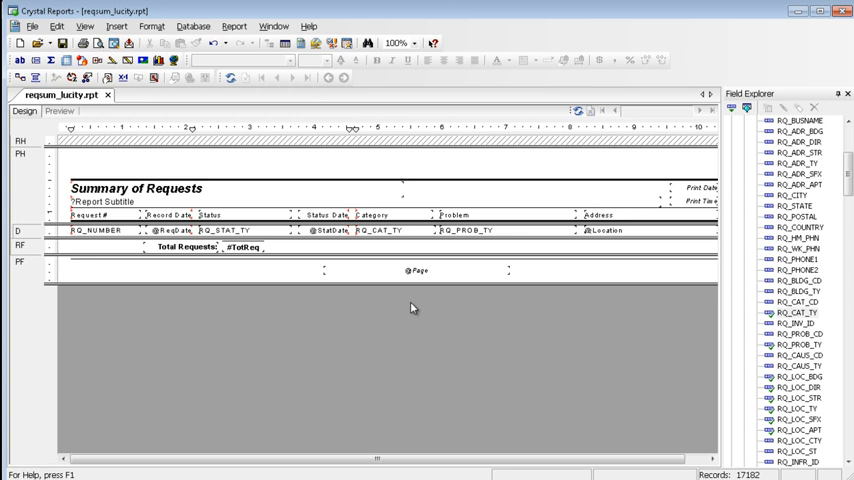
mouse_move(477, 310)
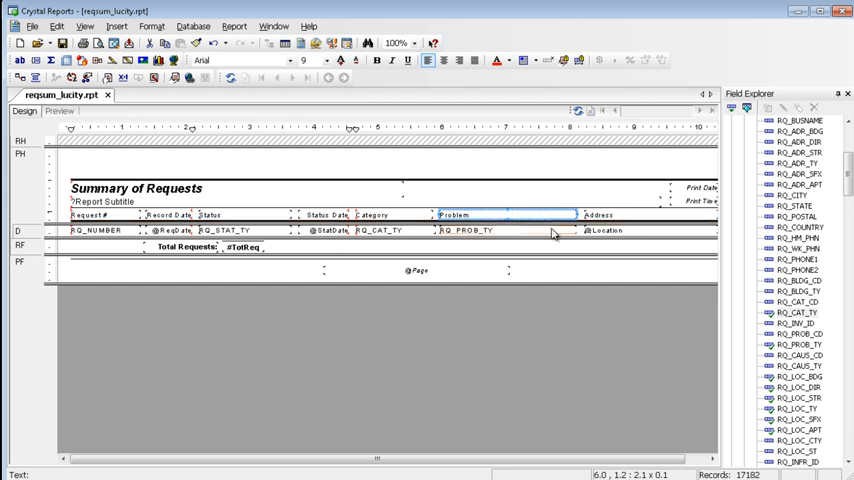
left_click(465, 231)
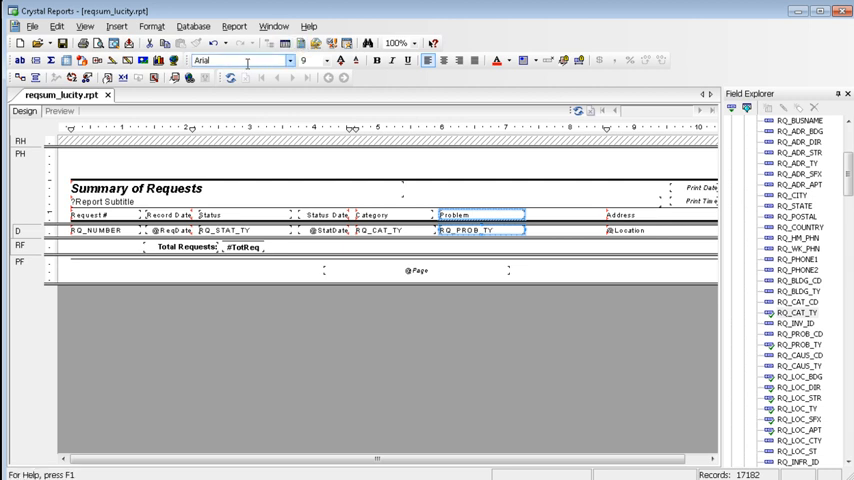
mouse_move(240, 60)
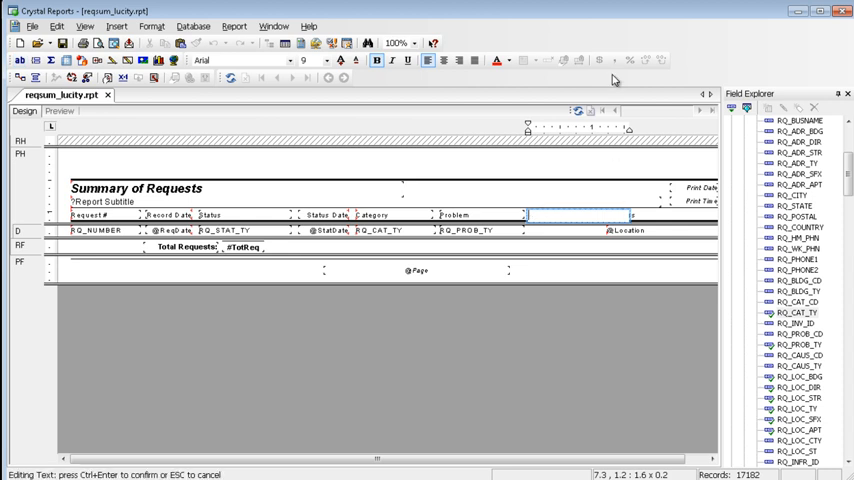
Add a 'Crew' text heading between Problem and Address and narrow its box to fit
type("Crew")
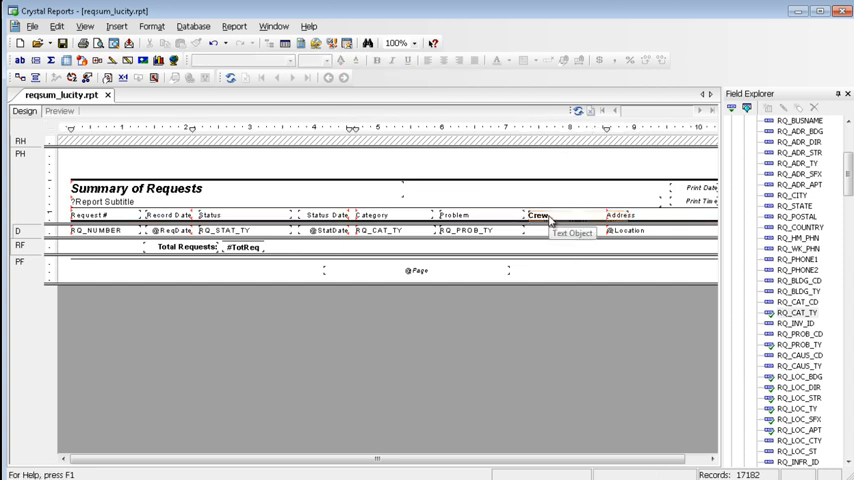
left_click(538, 215)
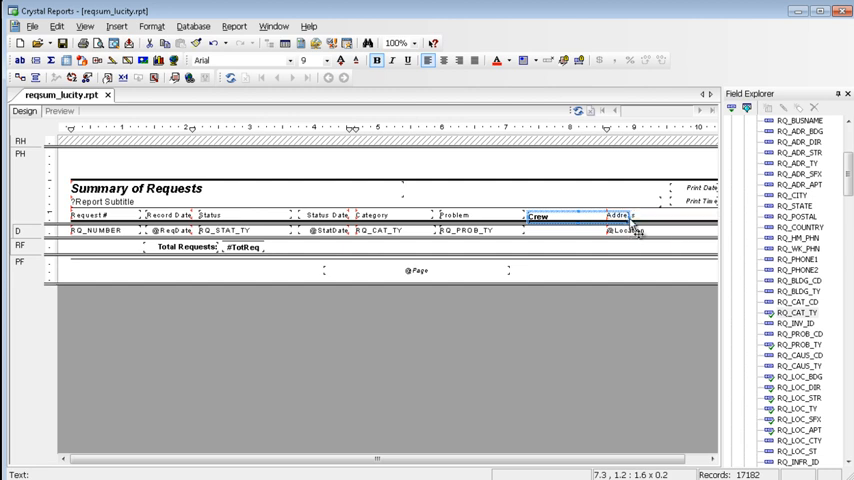
left_click(538, 215)
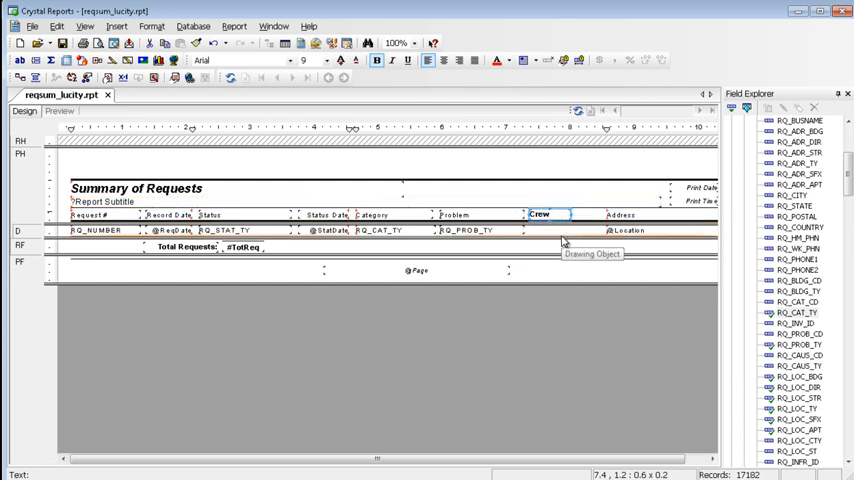
mouse_move(593, 184)
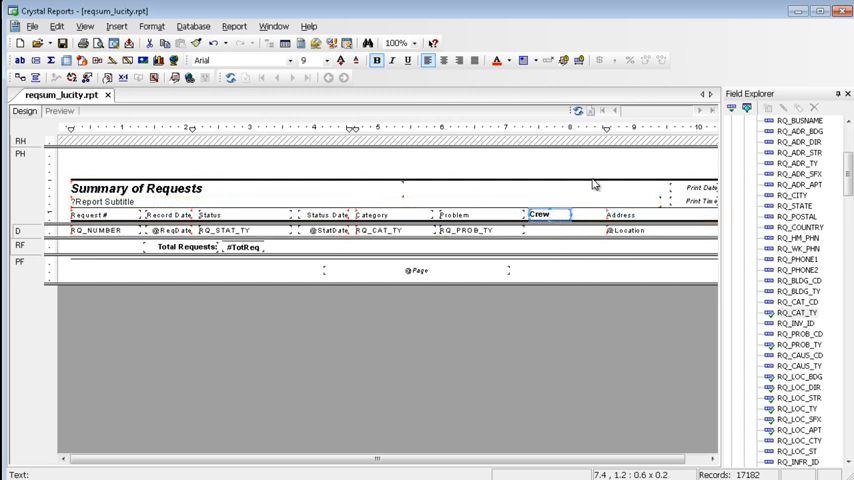
mouse_move(560, 215)
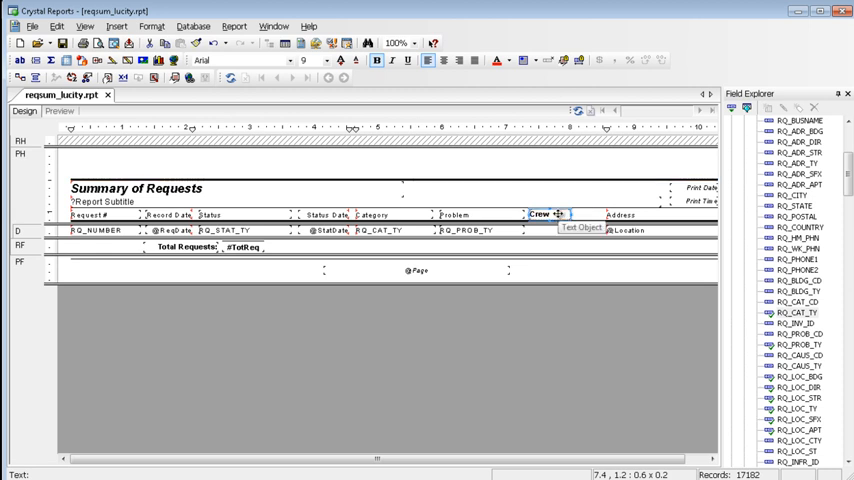
Change the Crew heading's font style from bold to Regular through Format Text
right_click(545, 214)
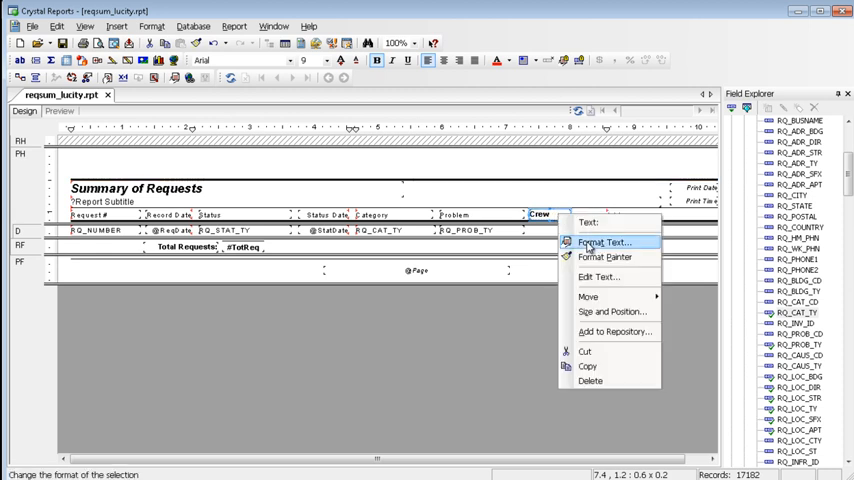
left_click(603, 242)
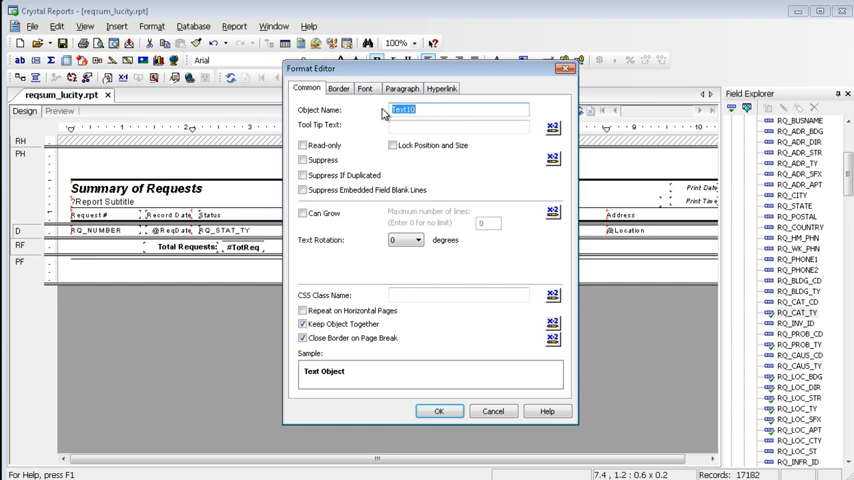
left_click(364, 88)
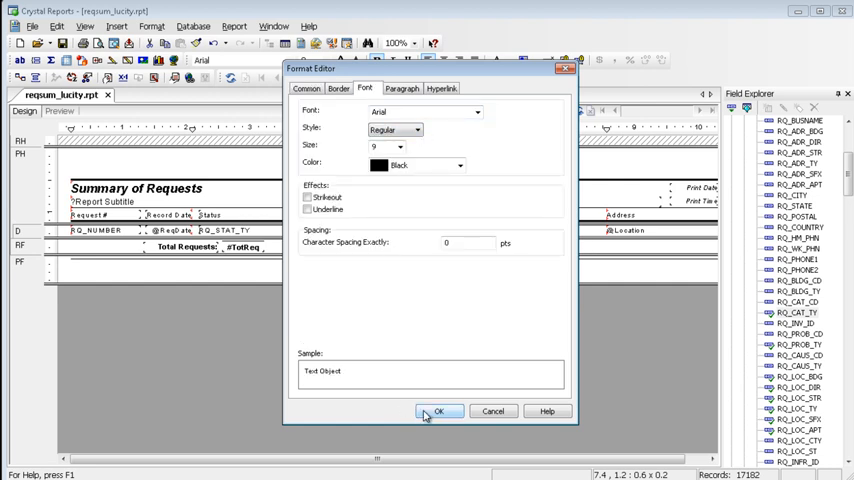
left_click(438, 411)
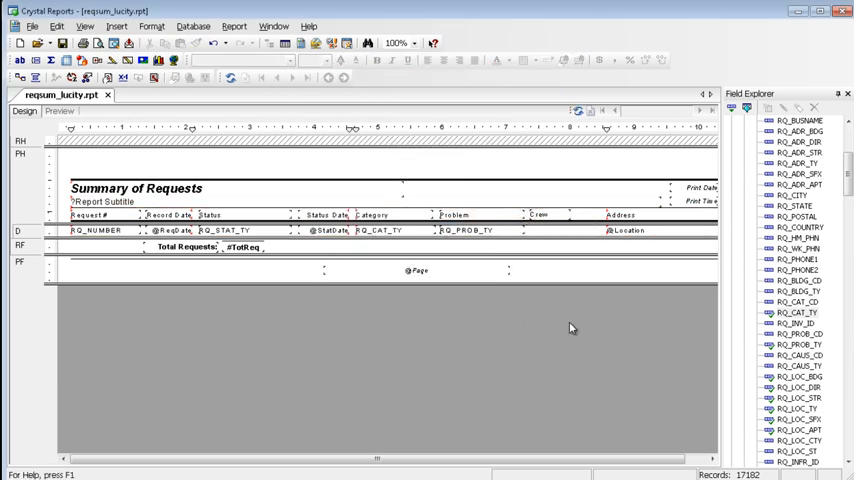
mouse_move(575, 287)
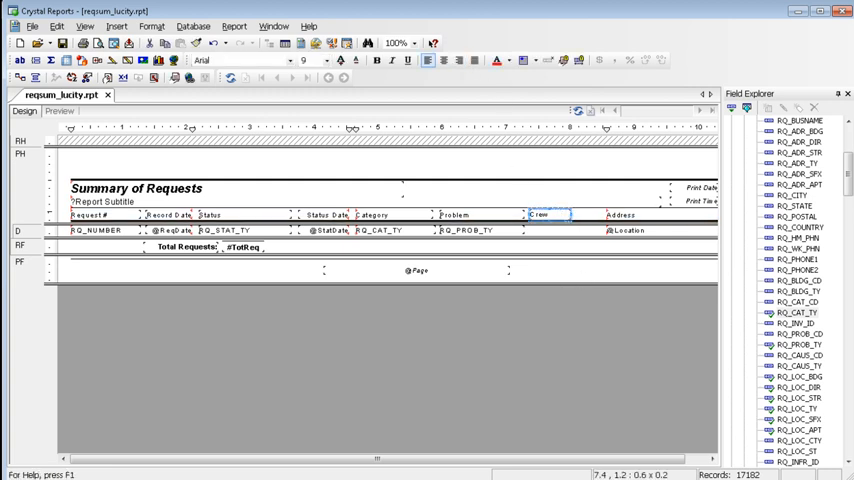
left_click(377, 61)
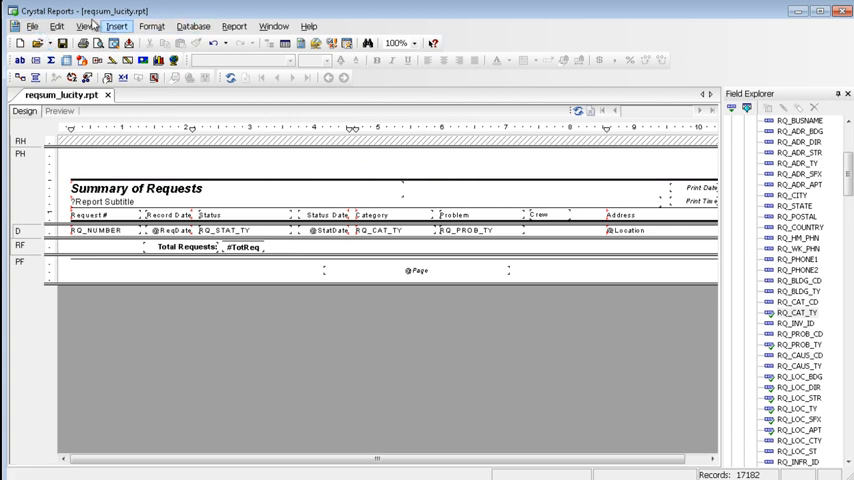
Review the Database settings in File > Options, then move to the Reporting settings
left_click(33, 26)
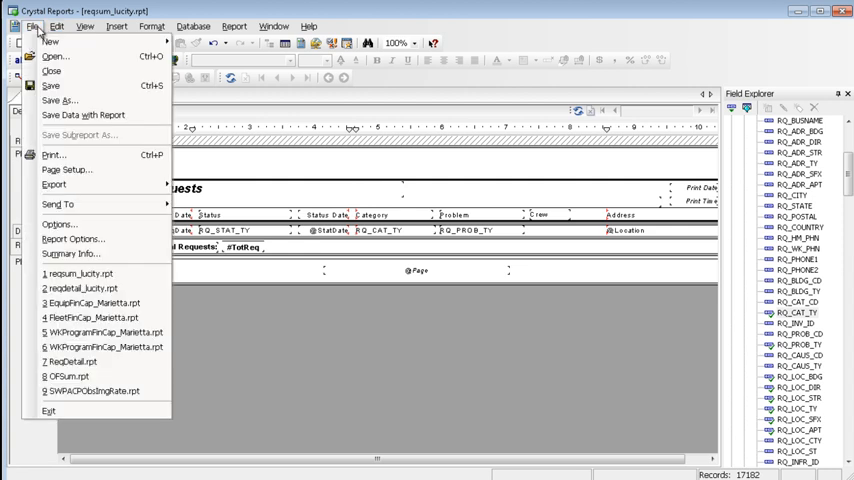
left_click(58, 224)
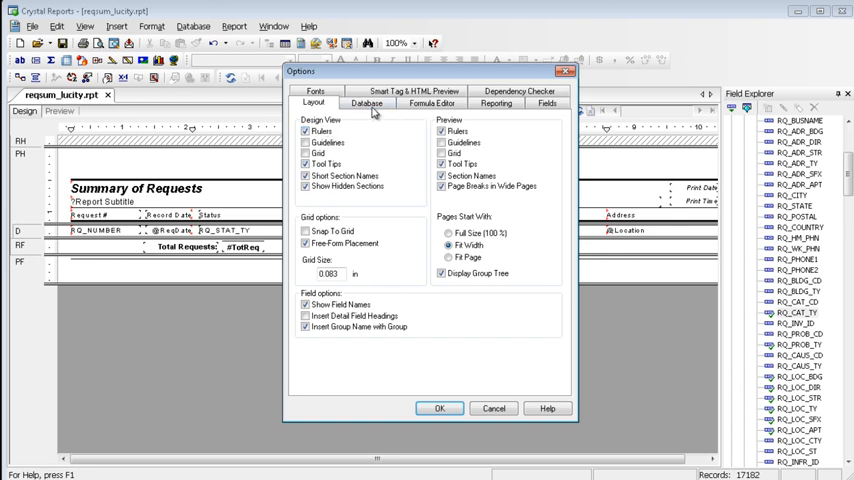
left_click(367, 103)
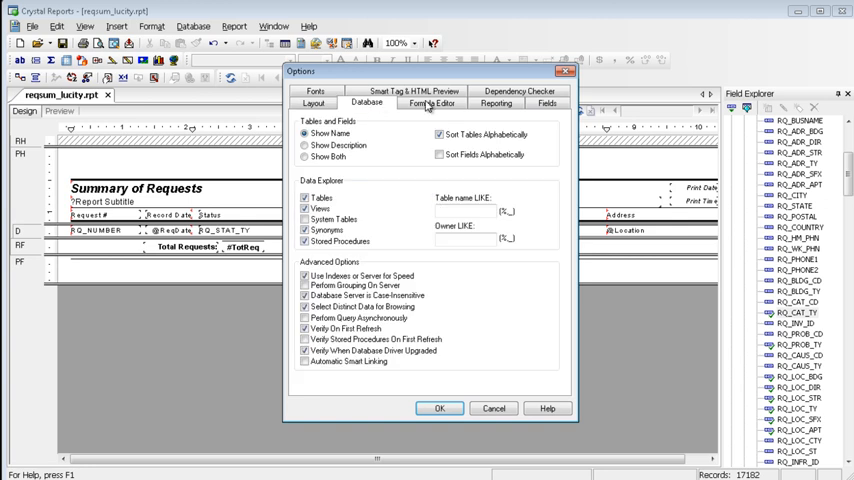
left_click(439, 154)
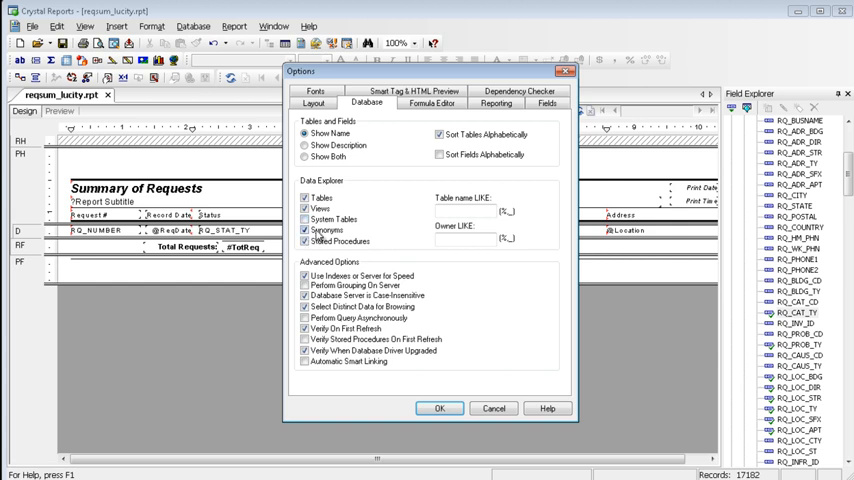
mouse_move(318, 240)
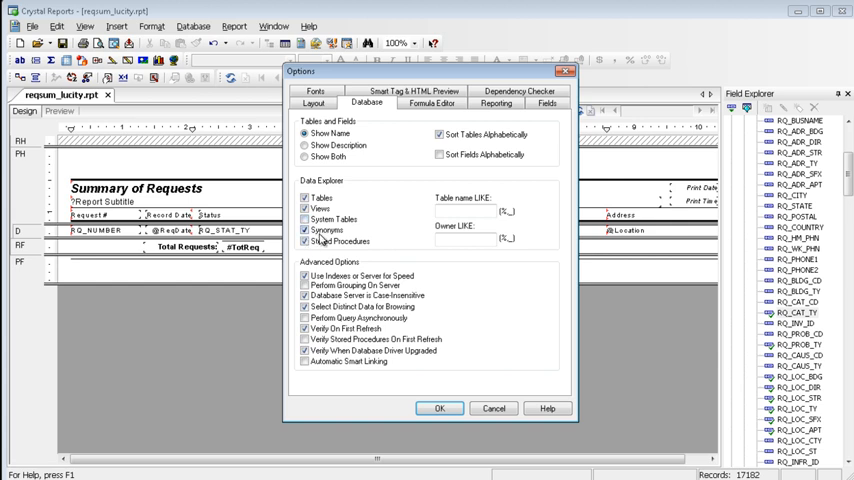
mouse_move(322, 238)
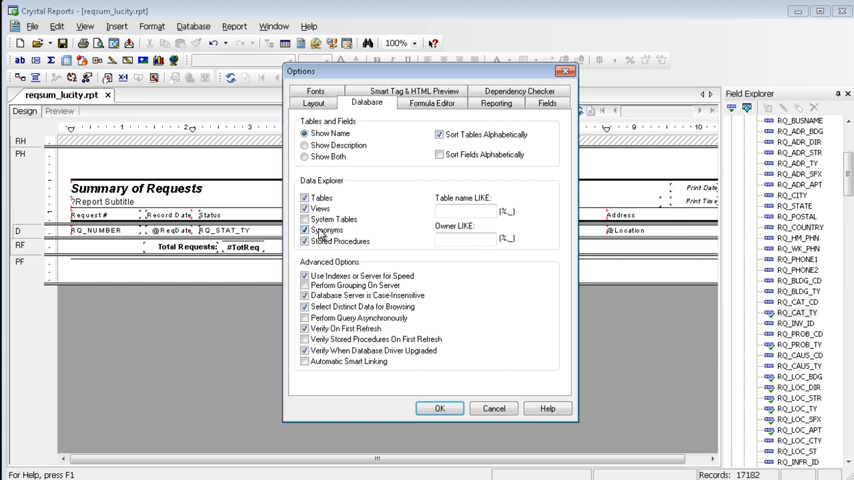
left_click(497, 103)
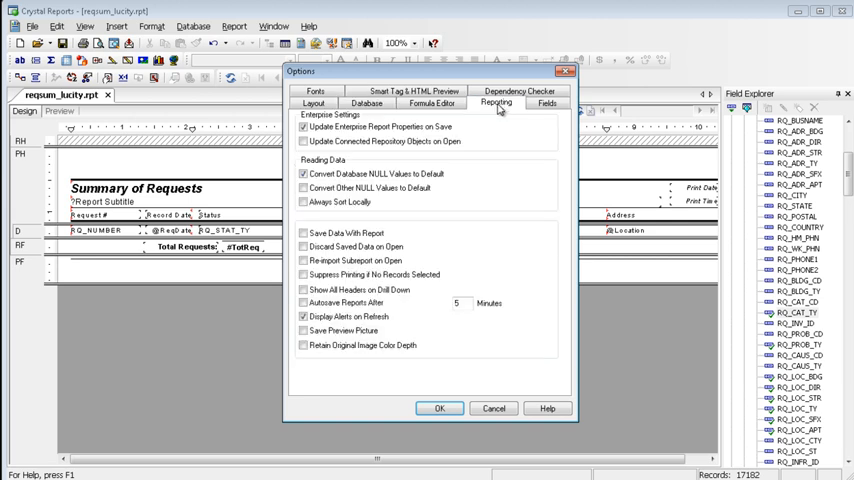
left_click(304, 233)
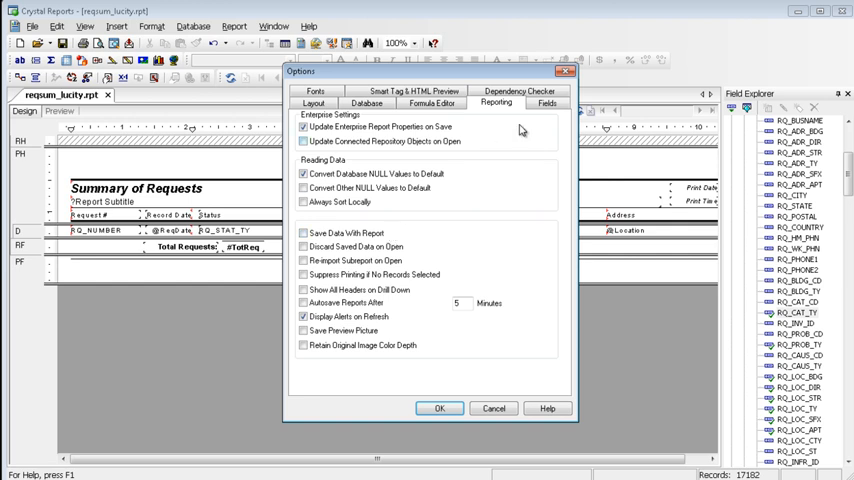
Look over the Fields tab's number format and custom style settings without changing anything
left_click(546, 103)
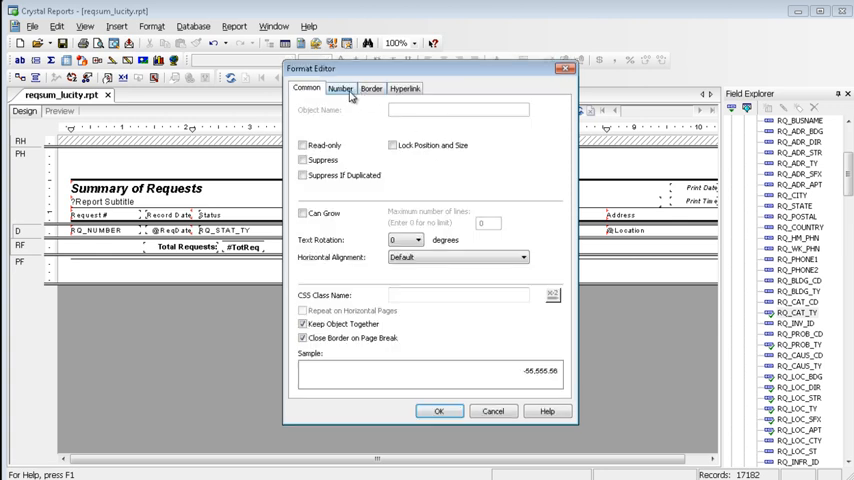
left_click(340, 88)
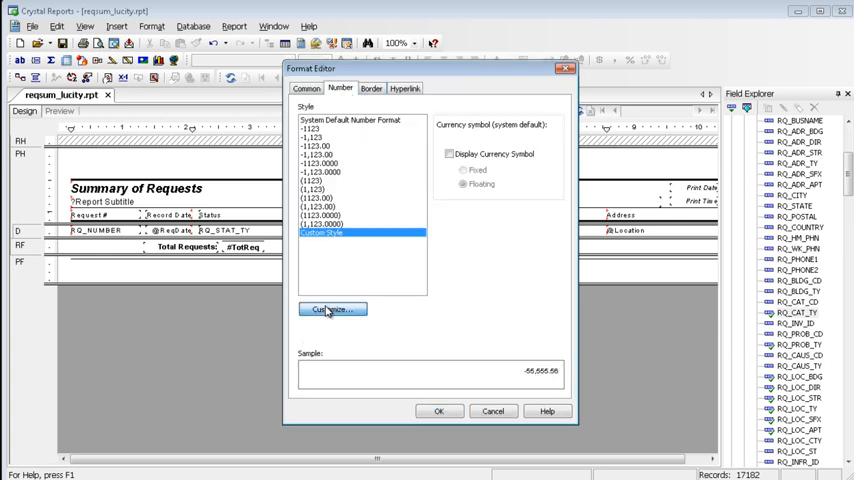
left_click(332, 309)
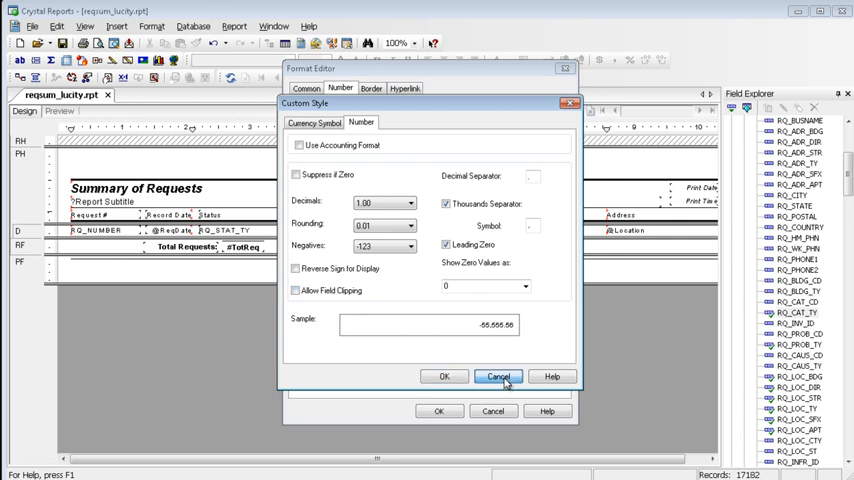
left_click(498, 376)
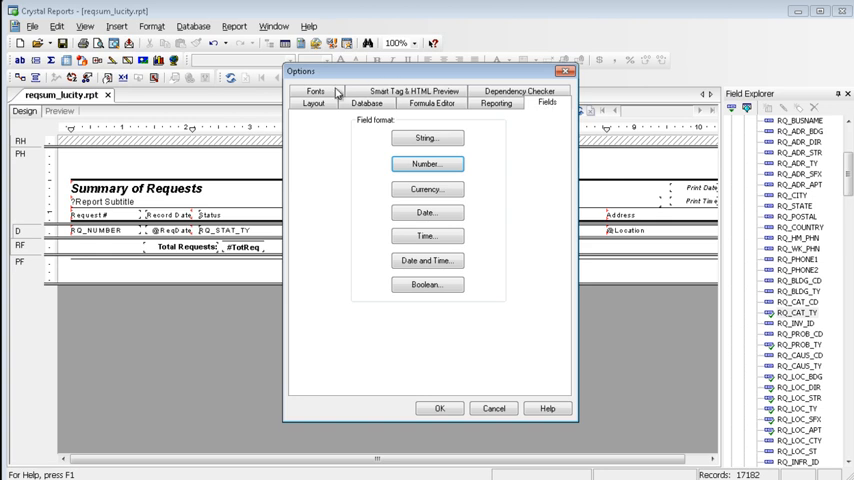
Check the default Fields and Text Objects fonts (Arial Bold 9), then close Options
left_click(316, 91)
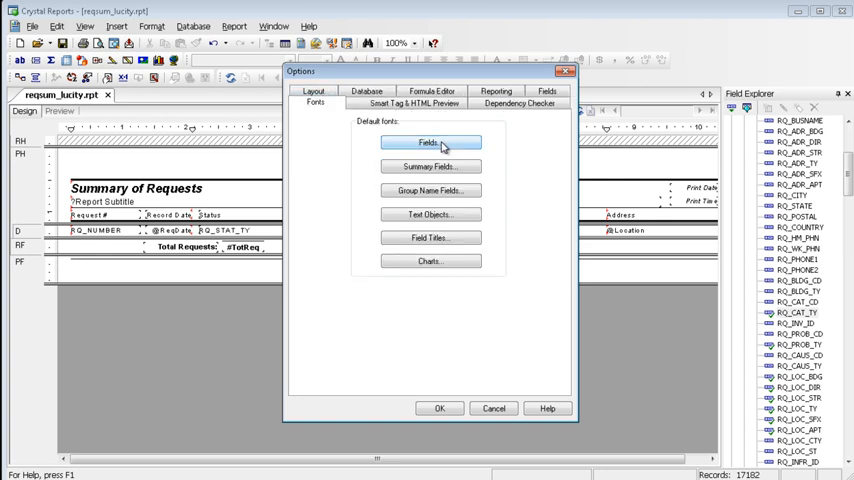
left_click(430, 142)
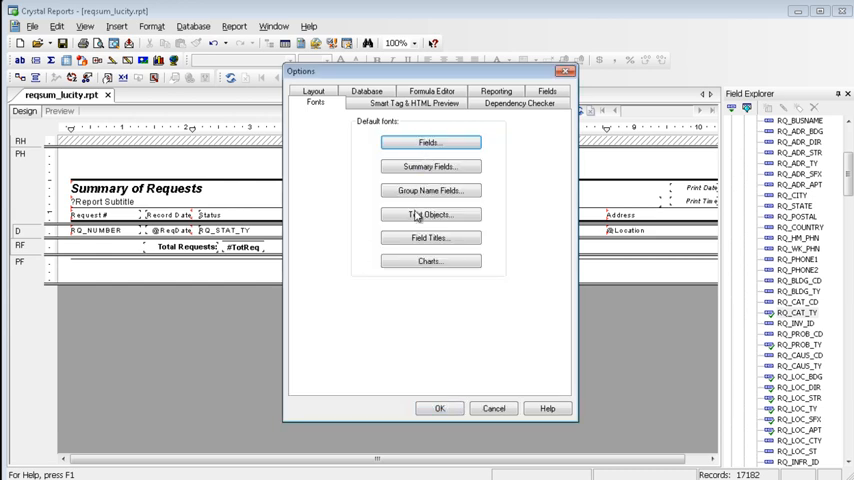
left_click(430, 141)
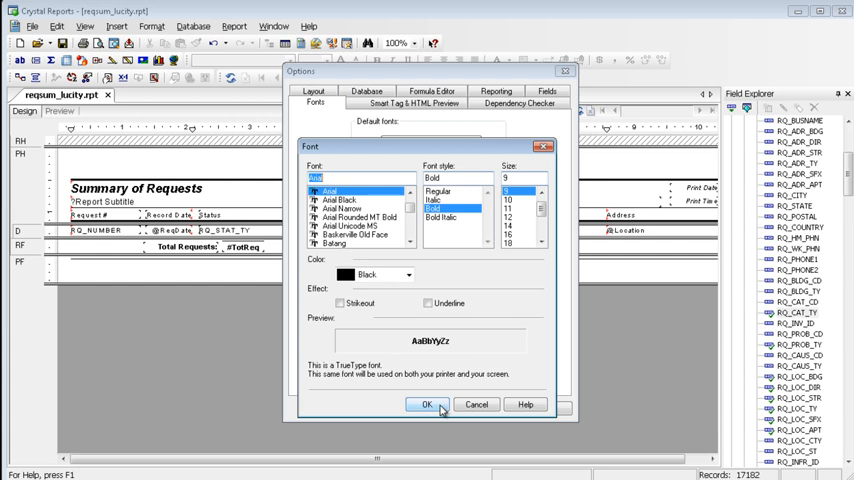
left_click(427, 404)
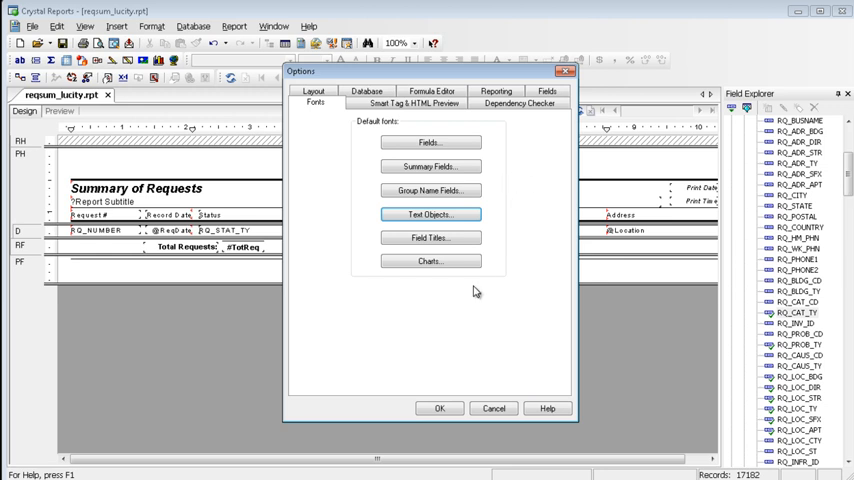
left_click(439, 408)
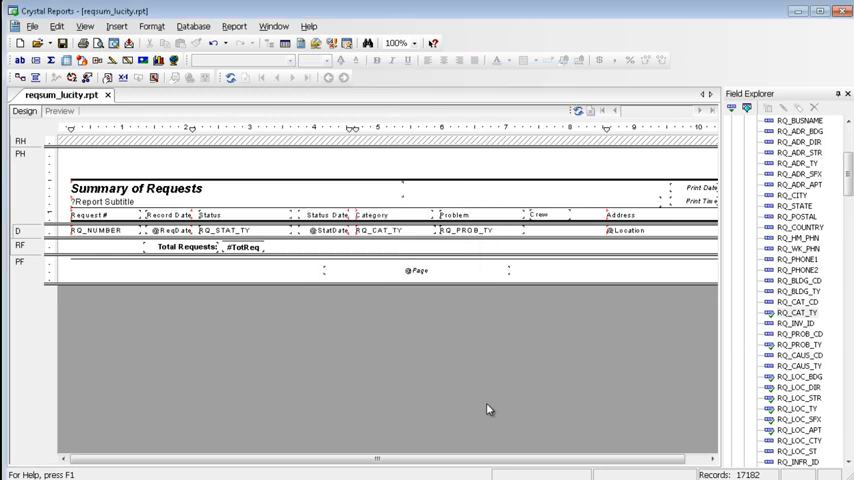
mouse_move(456, 385)
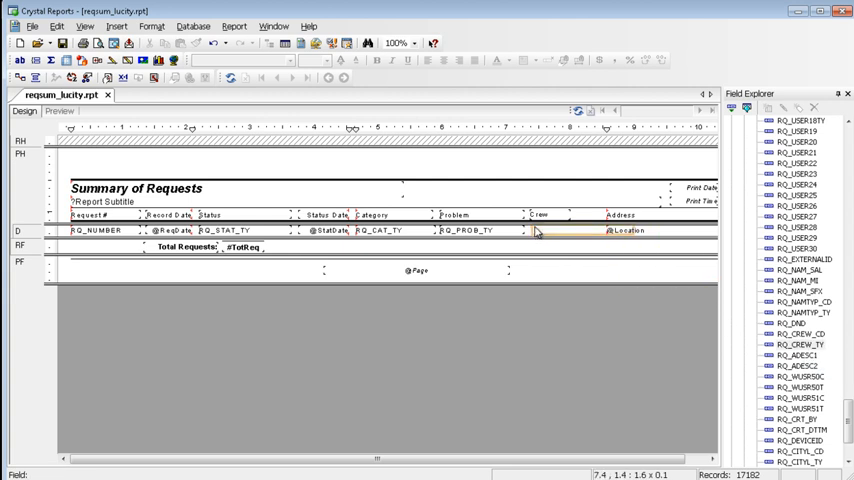
Drop the RQ_CREW_TY field into the Details section under the Crew heading
left_click(555, 230)
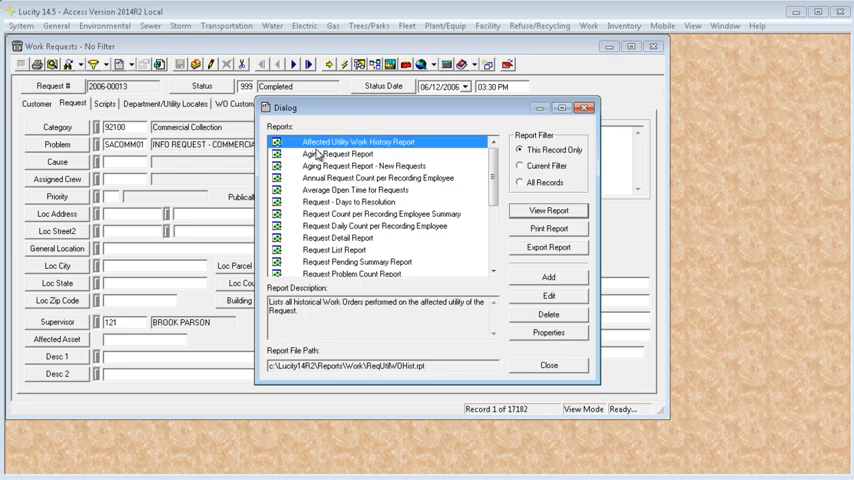
mouse_move(362, 242)
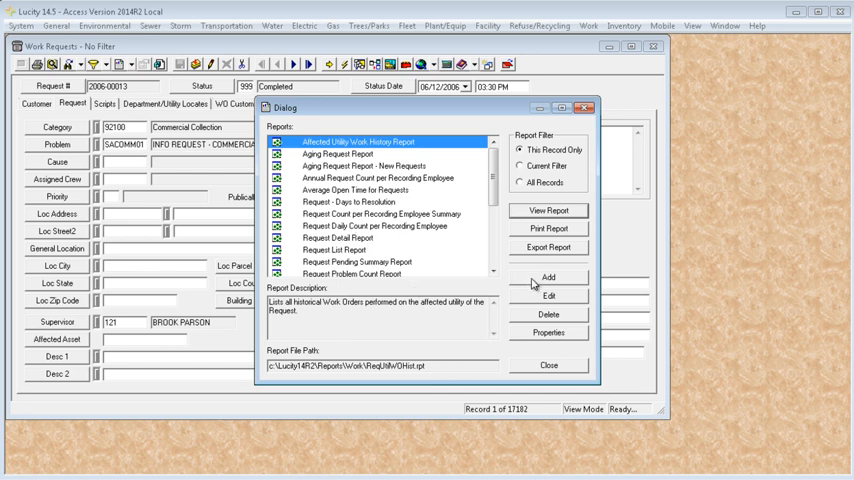
Add reqsum_lucity.rpt to Lucity's Work Requests report list as 'Request Summary Modified'
left_click(548, 277)
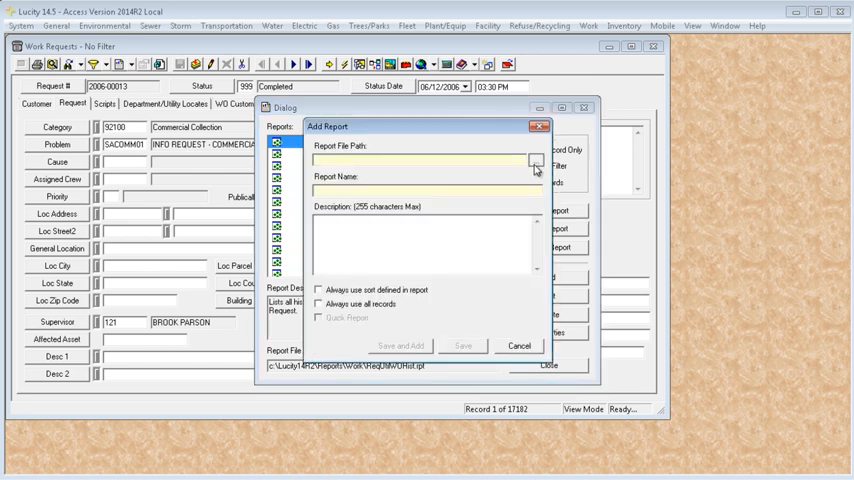
left_click(536, 160)
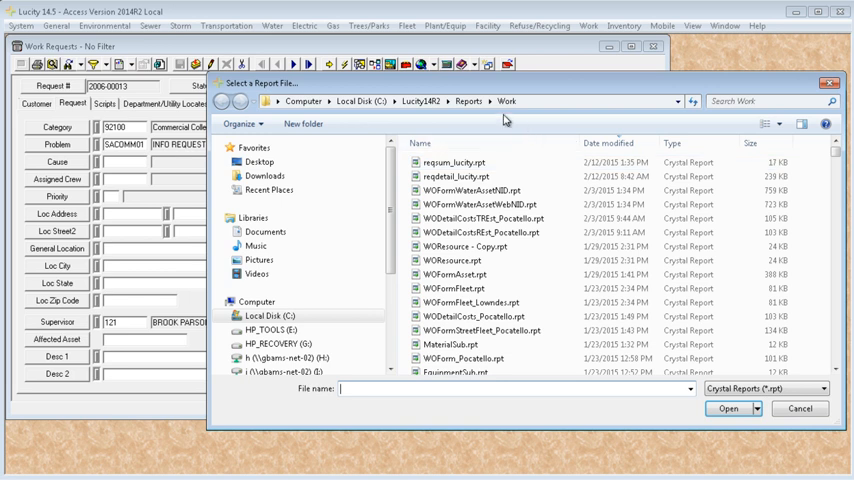
left_click(453, 162)
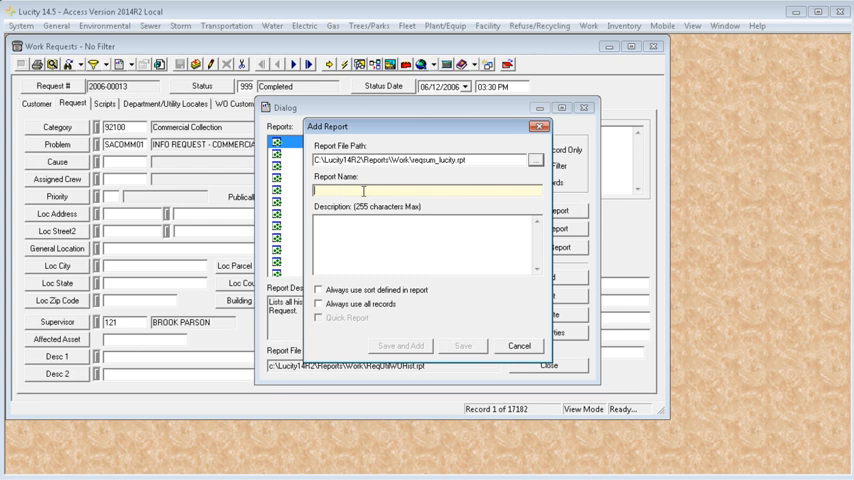
type("Request")
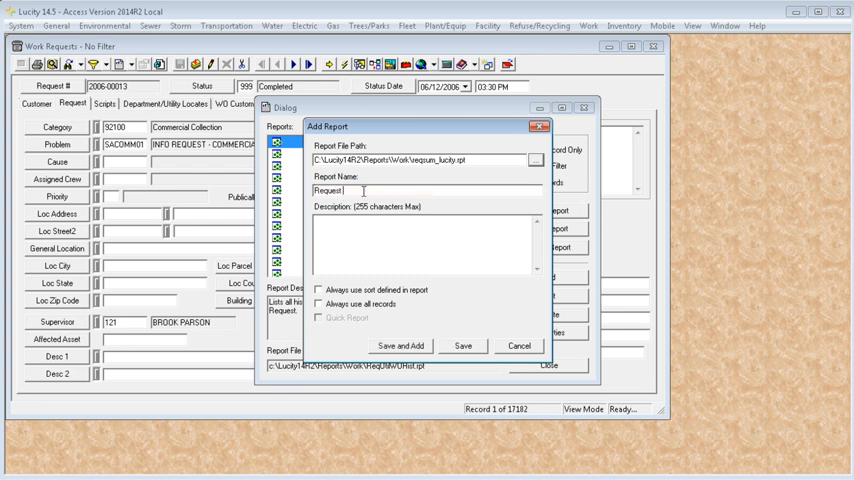
type("Summary")
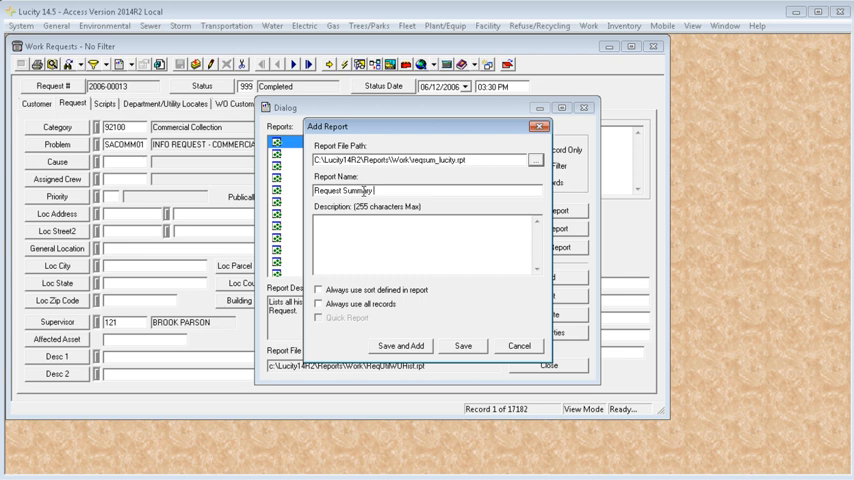
type("Mo")
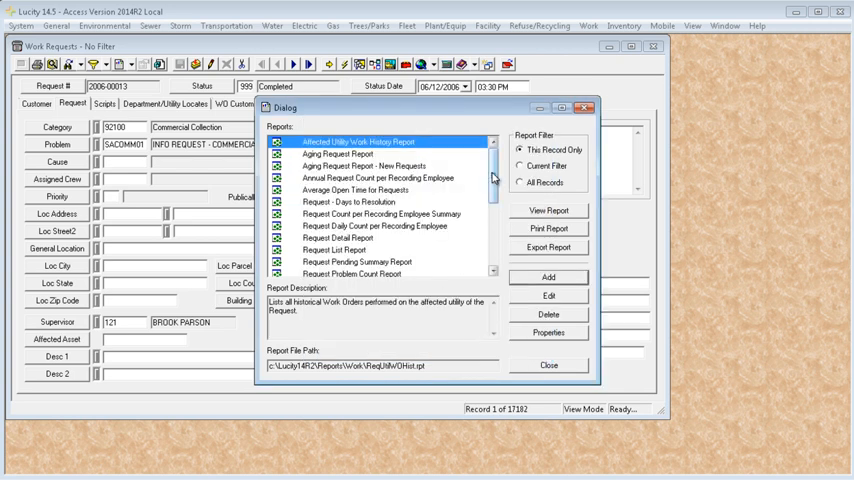
scroll("down", 3)
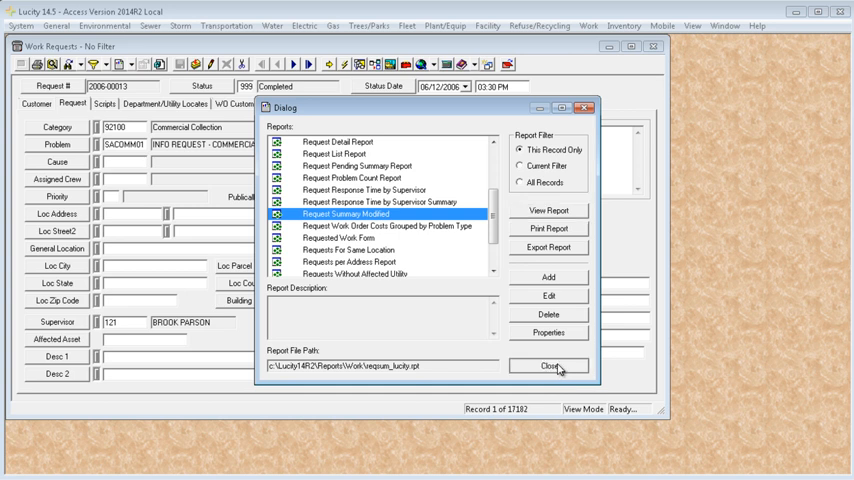
Close the Lucity reports list and open reqdetail_lucity.rpt from the Work folder
left_click(550, 366)
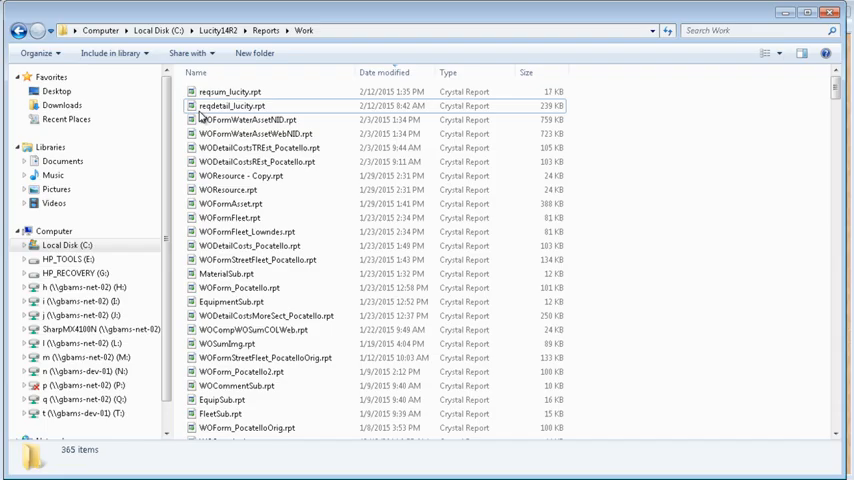
left_click(232, 105)
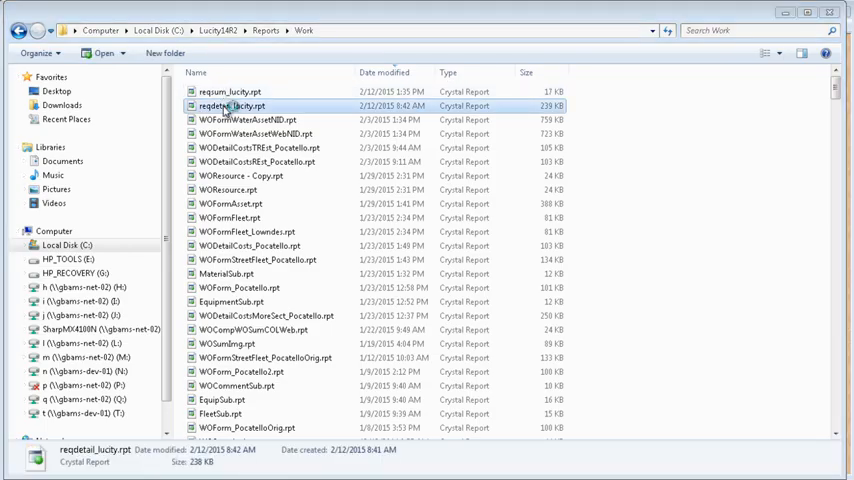
double_click(232, 106)
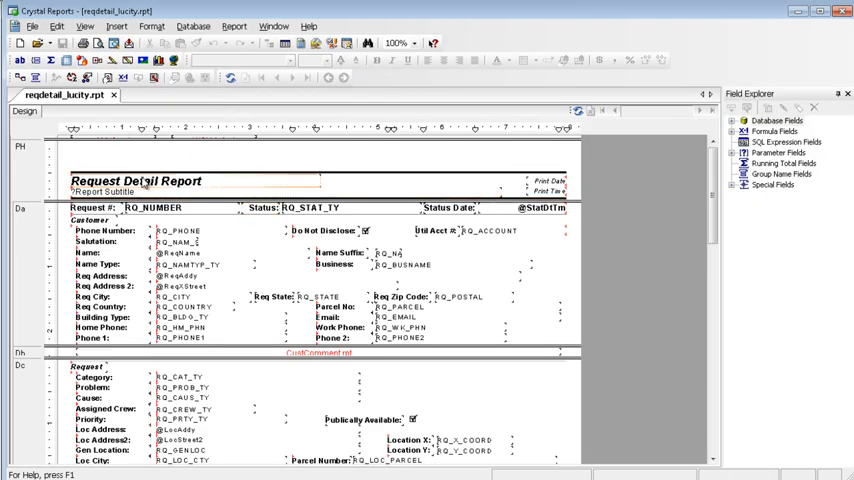
Delete the RQ_ID equal-to-57 record selection formula in Select Expert
left_click(135, 181)
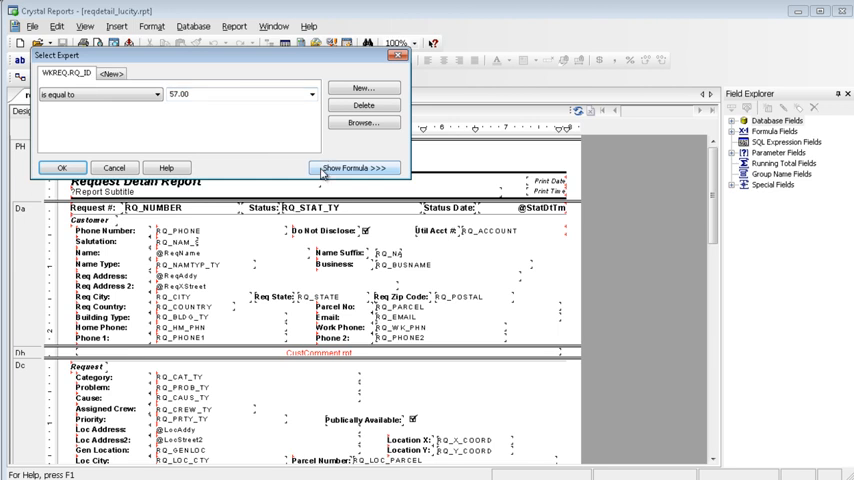
left_click(353, 167)
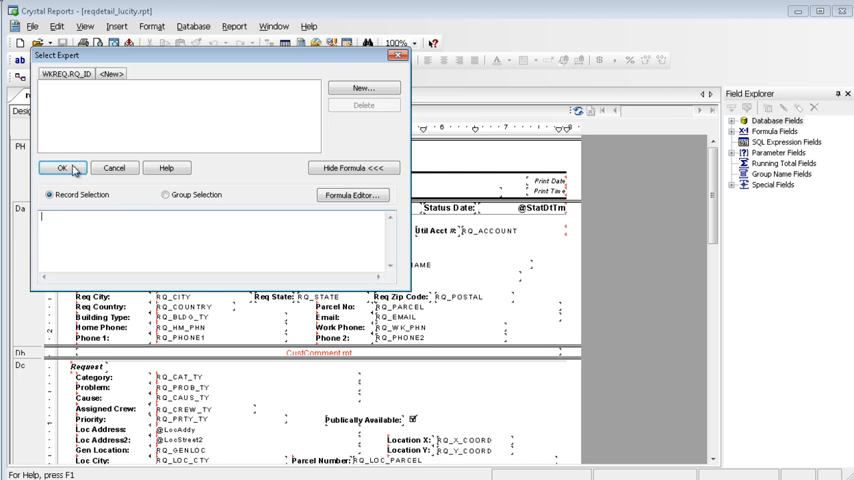
left_click(60, 167)
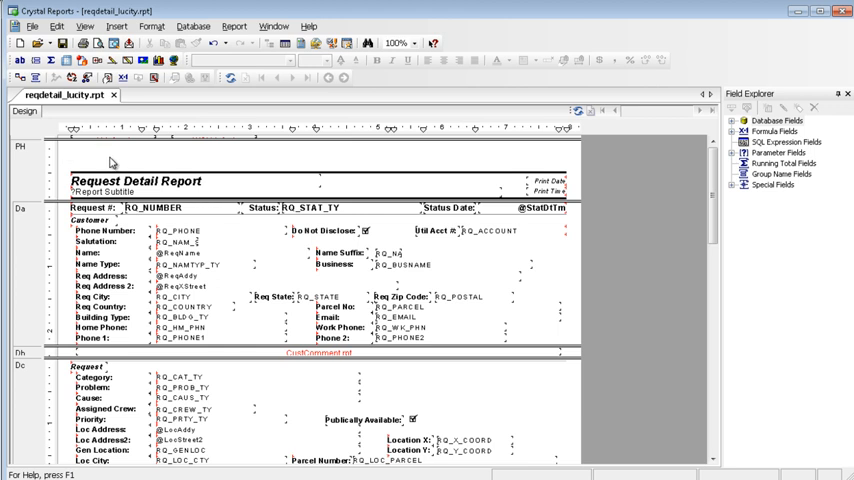
mouse_move(145, 164)
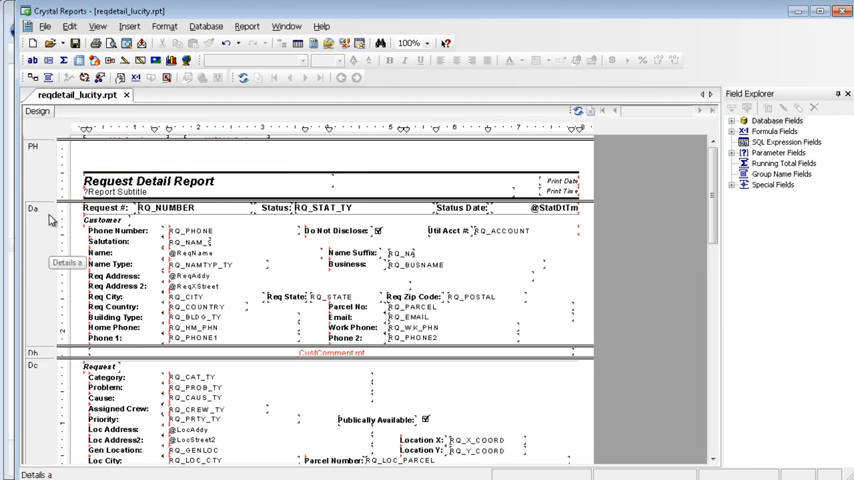
Scroll the report layout to bring the Request and Customer details sections into view
scroll("down", 3)
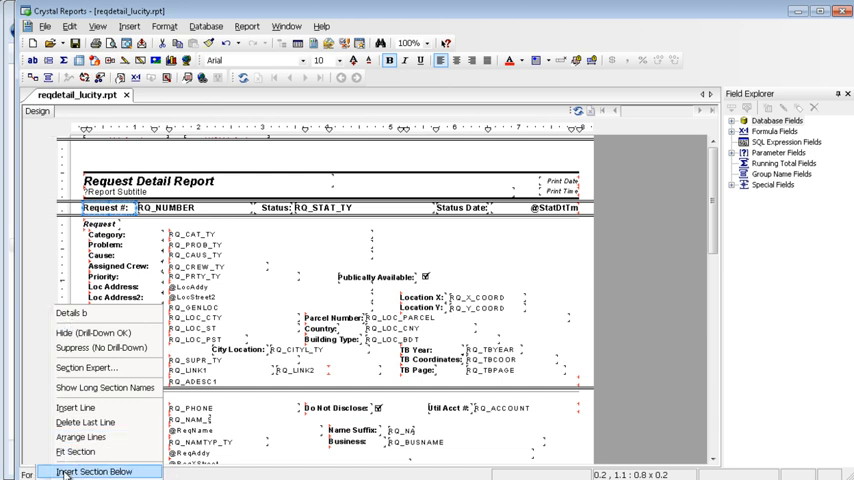
Insert an empty details section below Details b, between the Request and Customer blocks
left_click(90, 471)
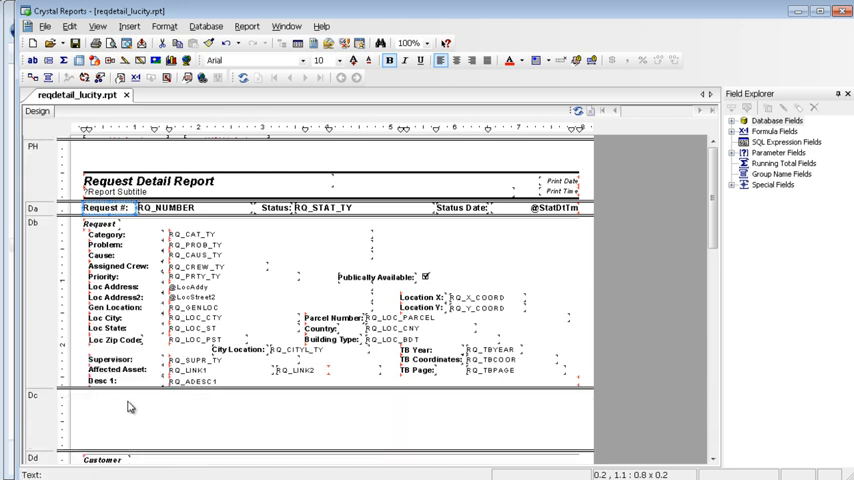
mouse_move(148, 418)
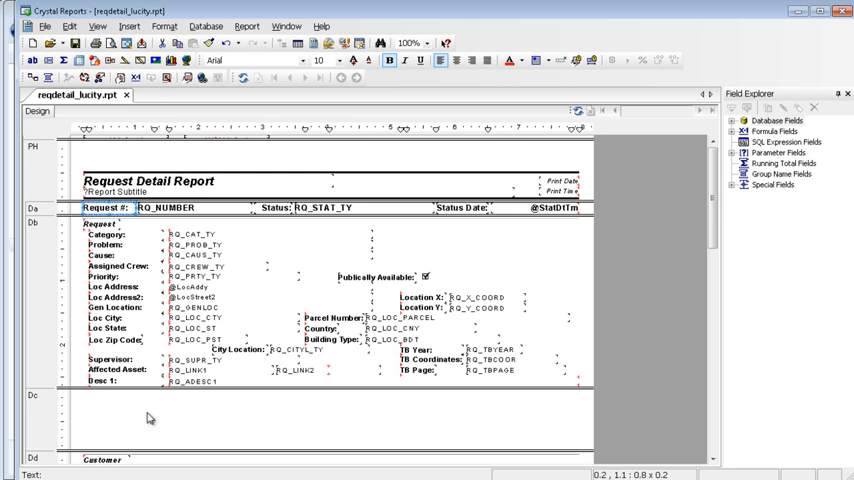
mouse_move(145, 397)
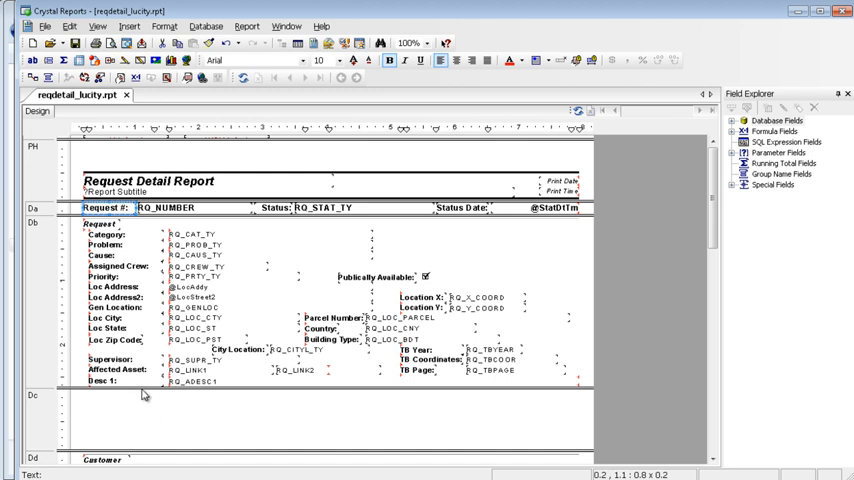